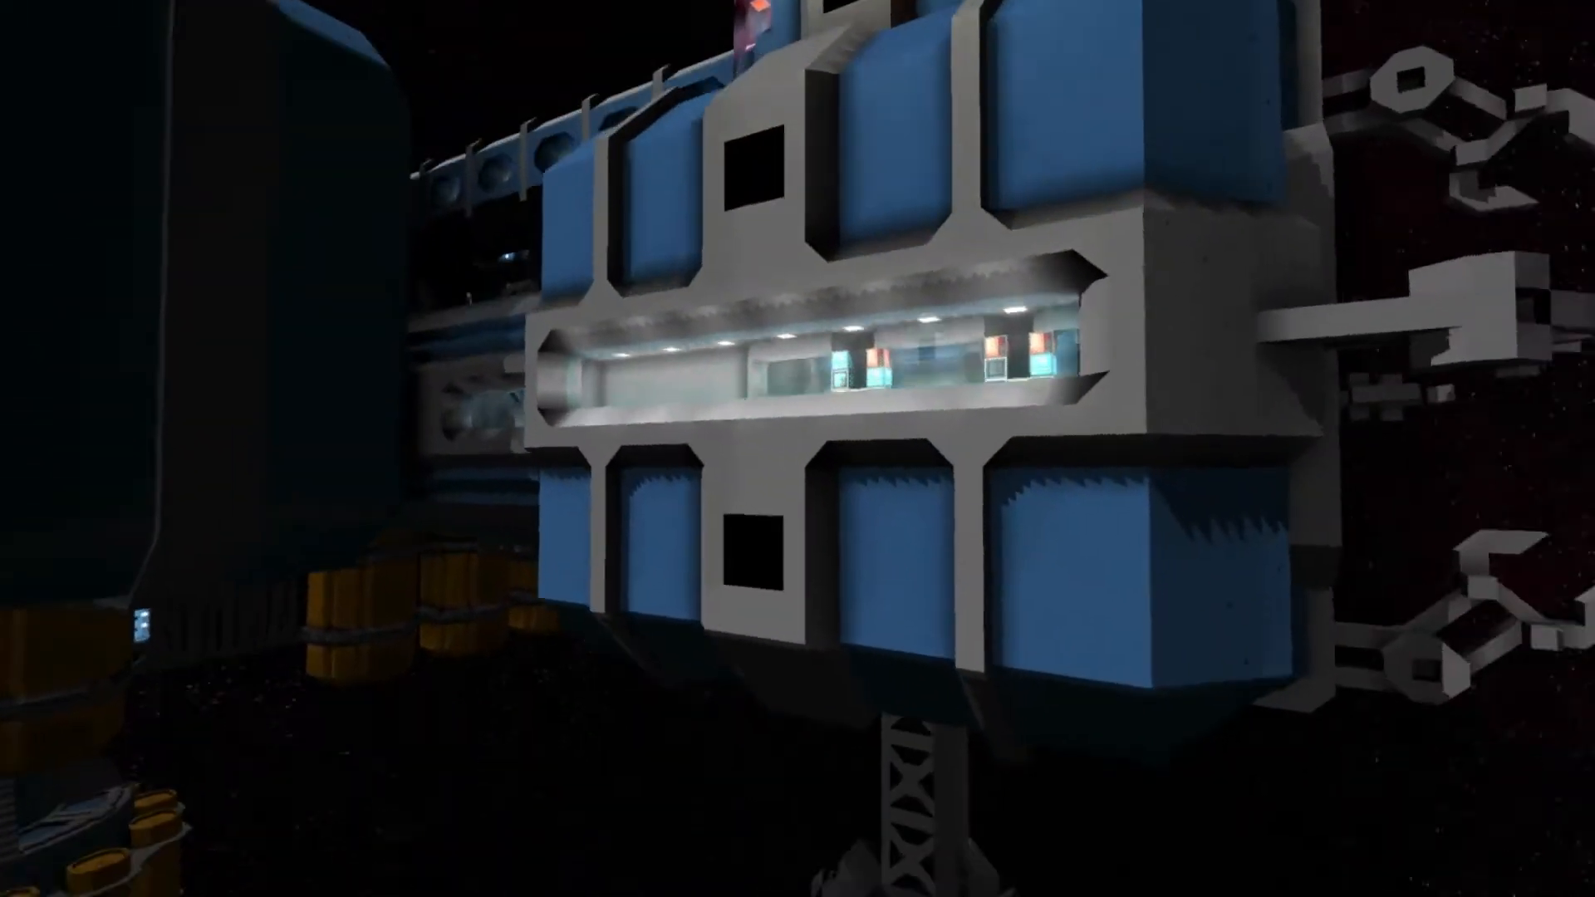
pyautogui.moveTo(797, 448)
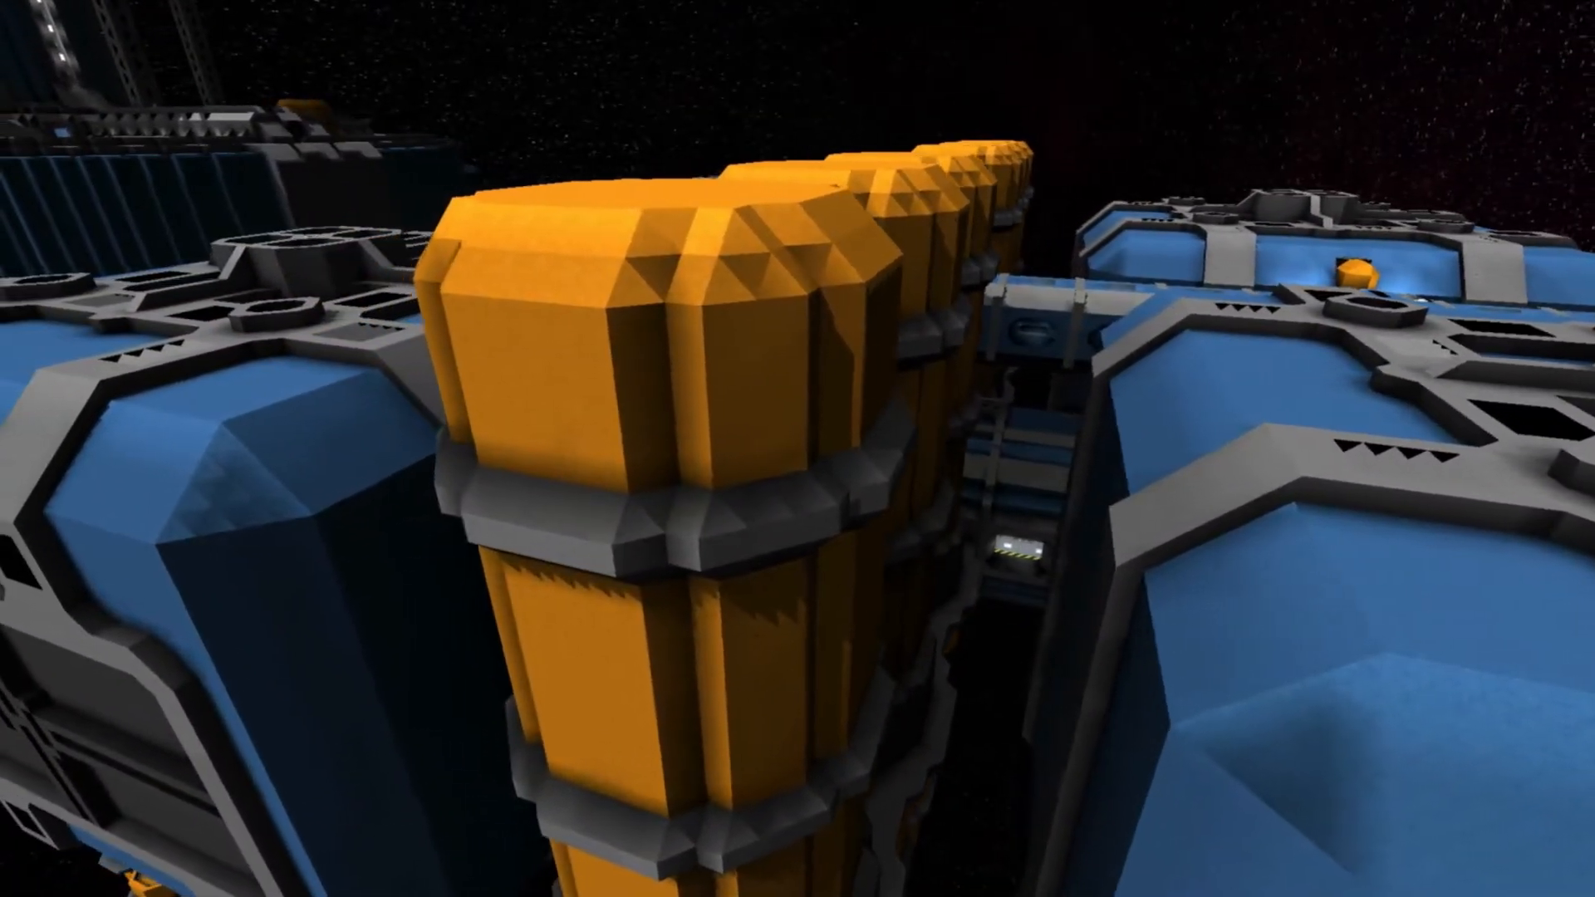
pyautogui.moveTo(798, 449)
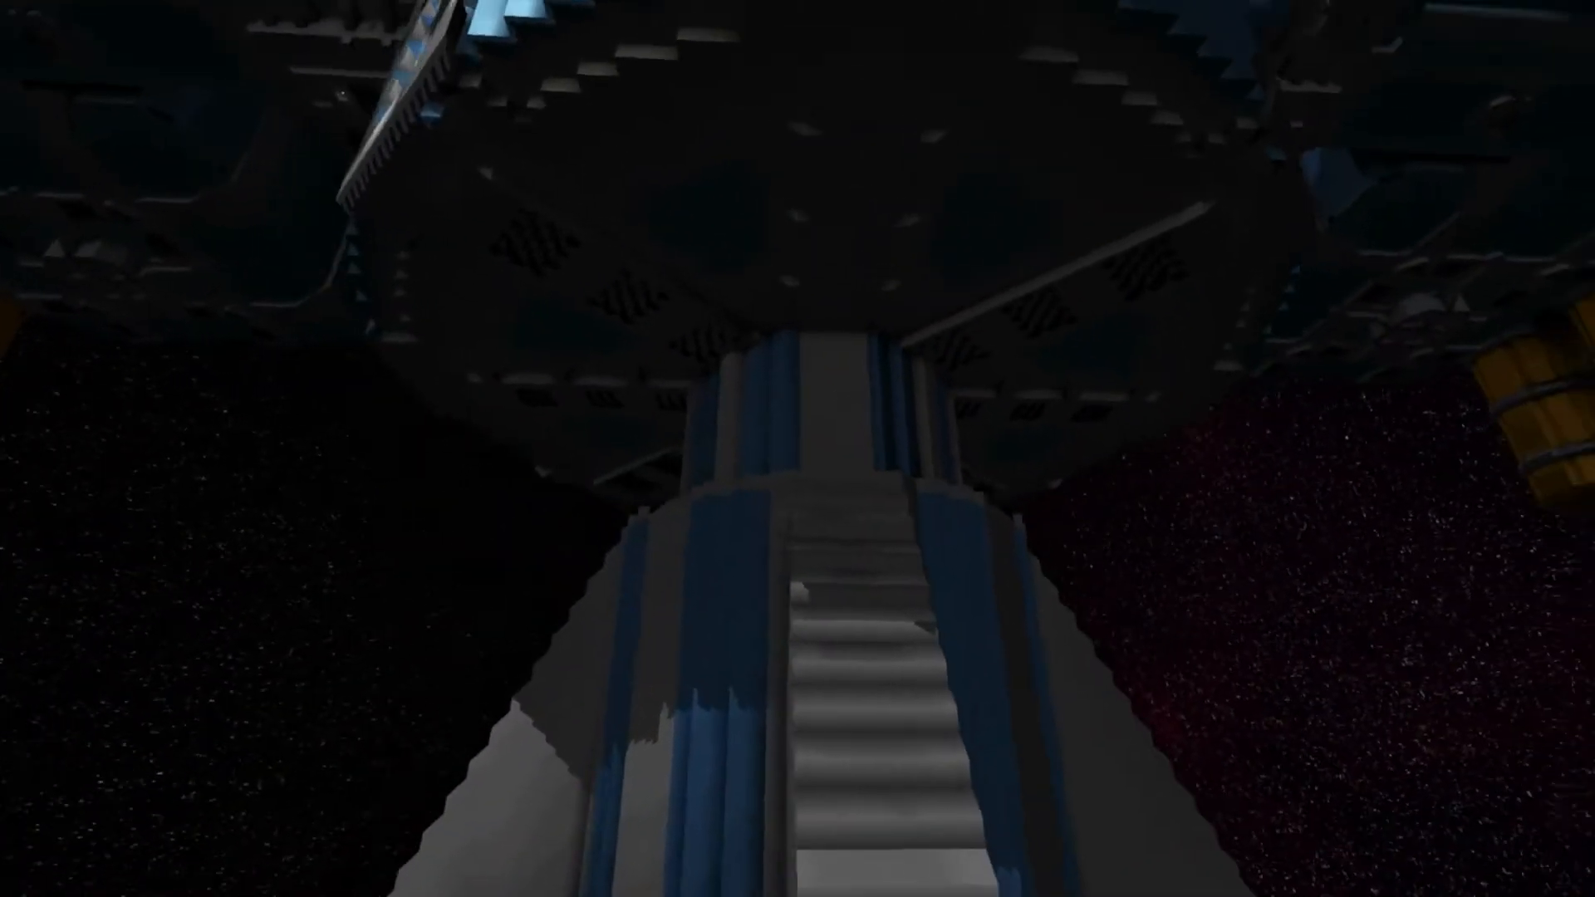
pyautogui.moveTo(797, 448)
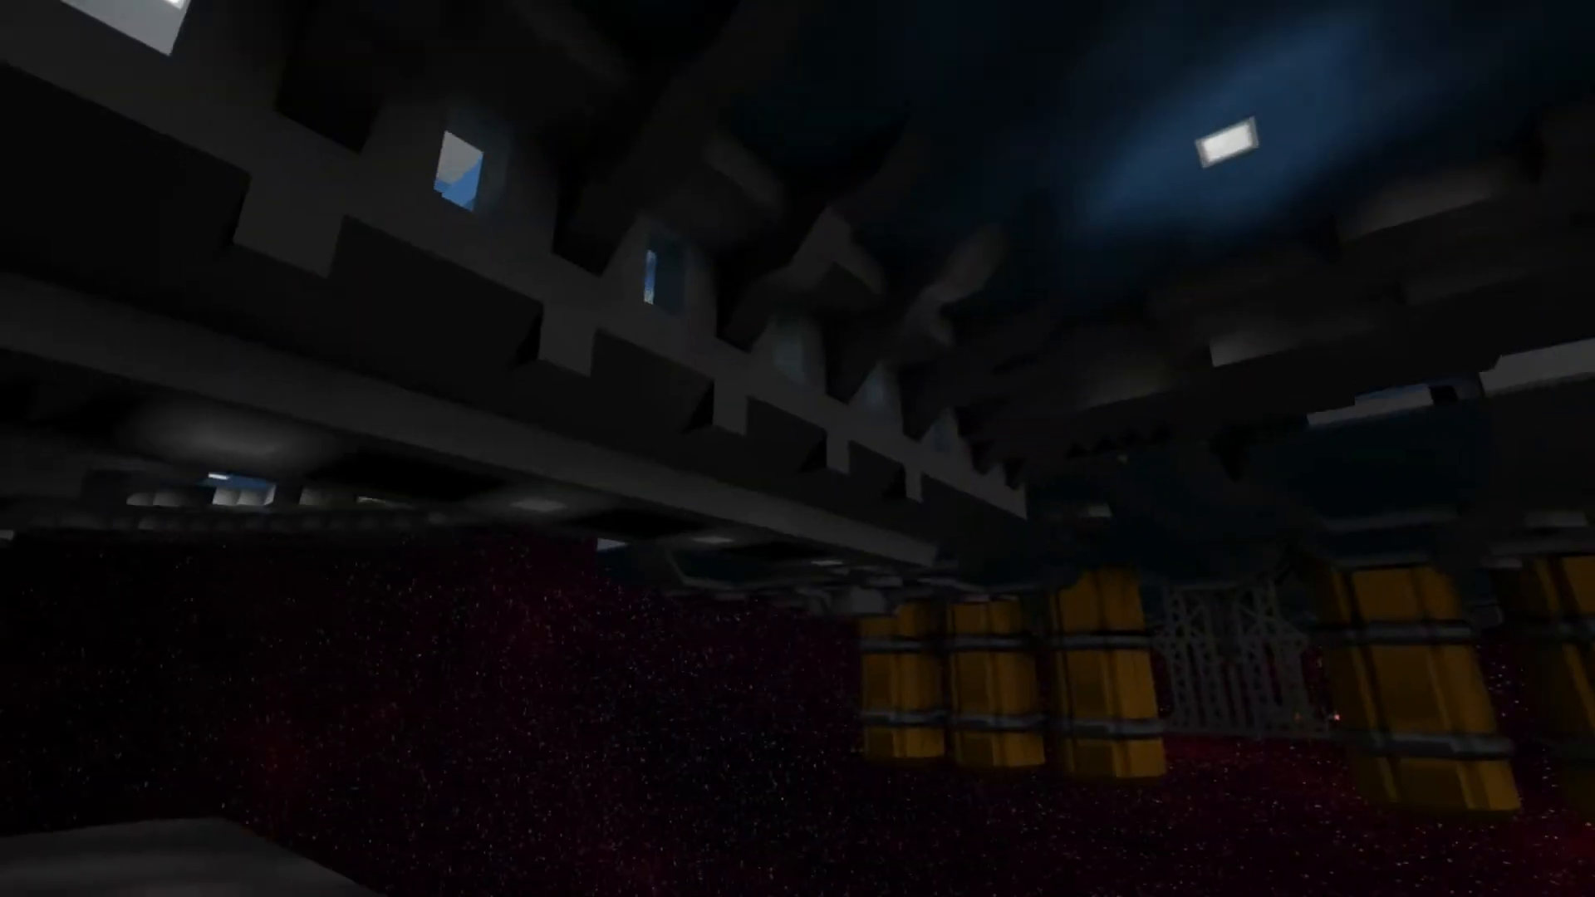
pyautogui.moveTo(798, 449)
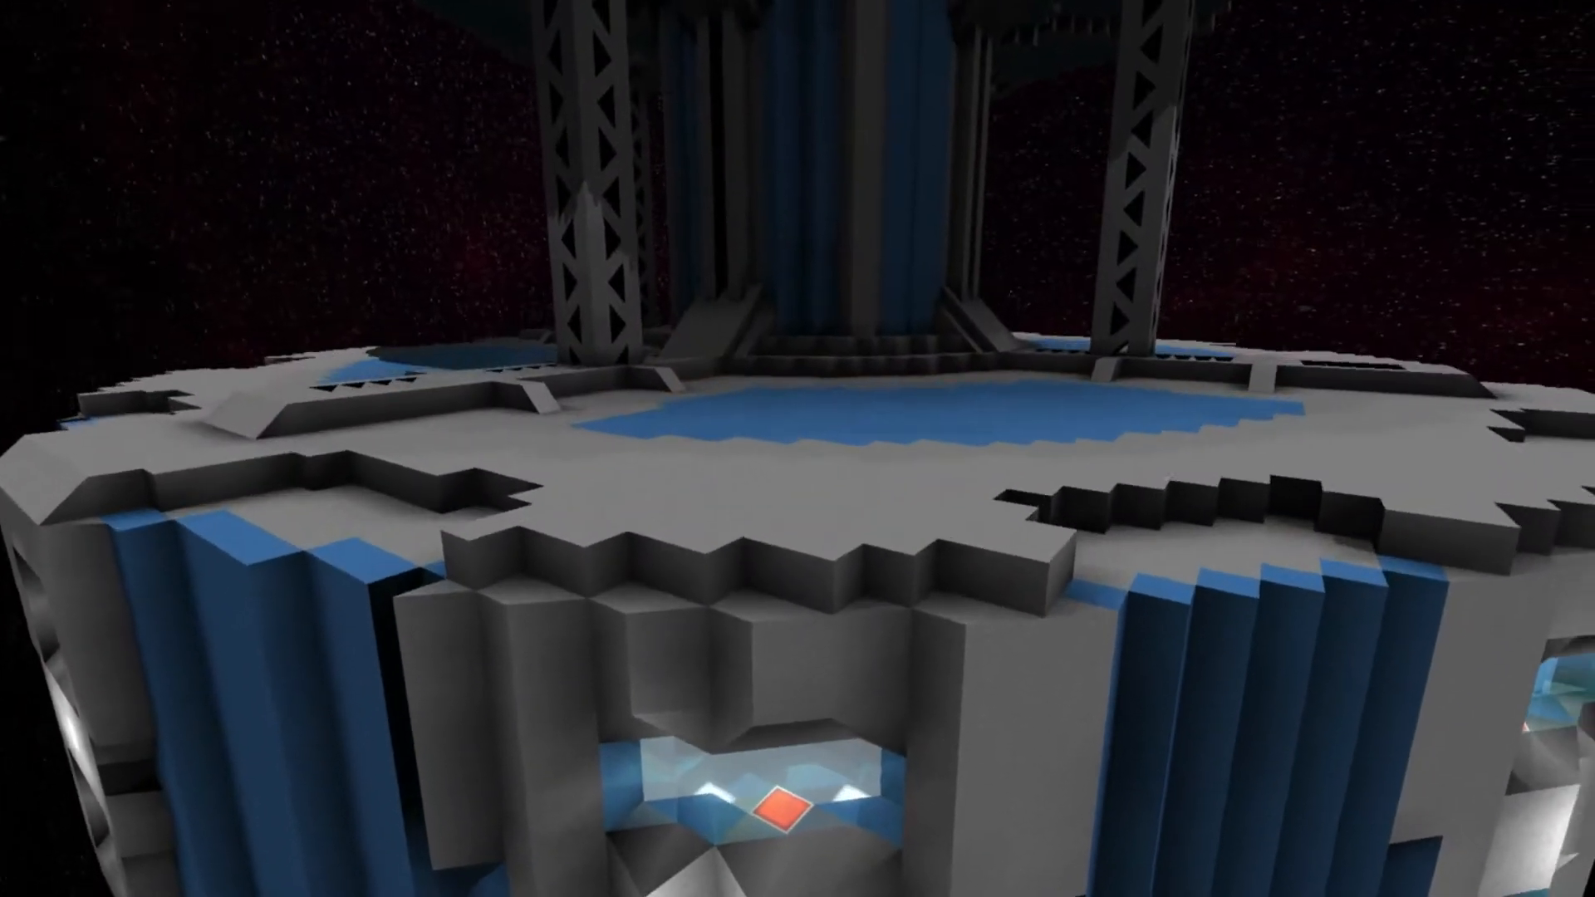
pyautogui.moveTo(798, 449)
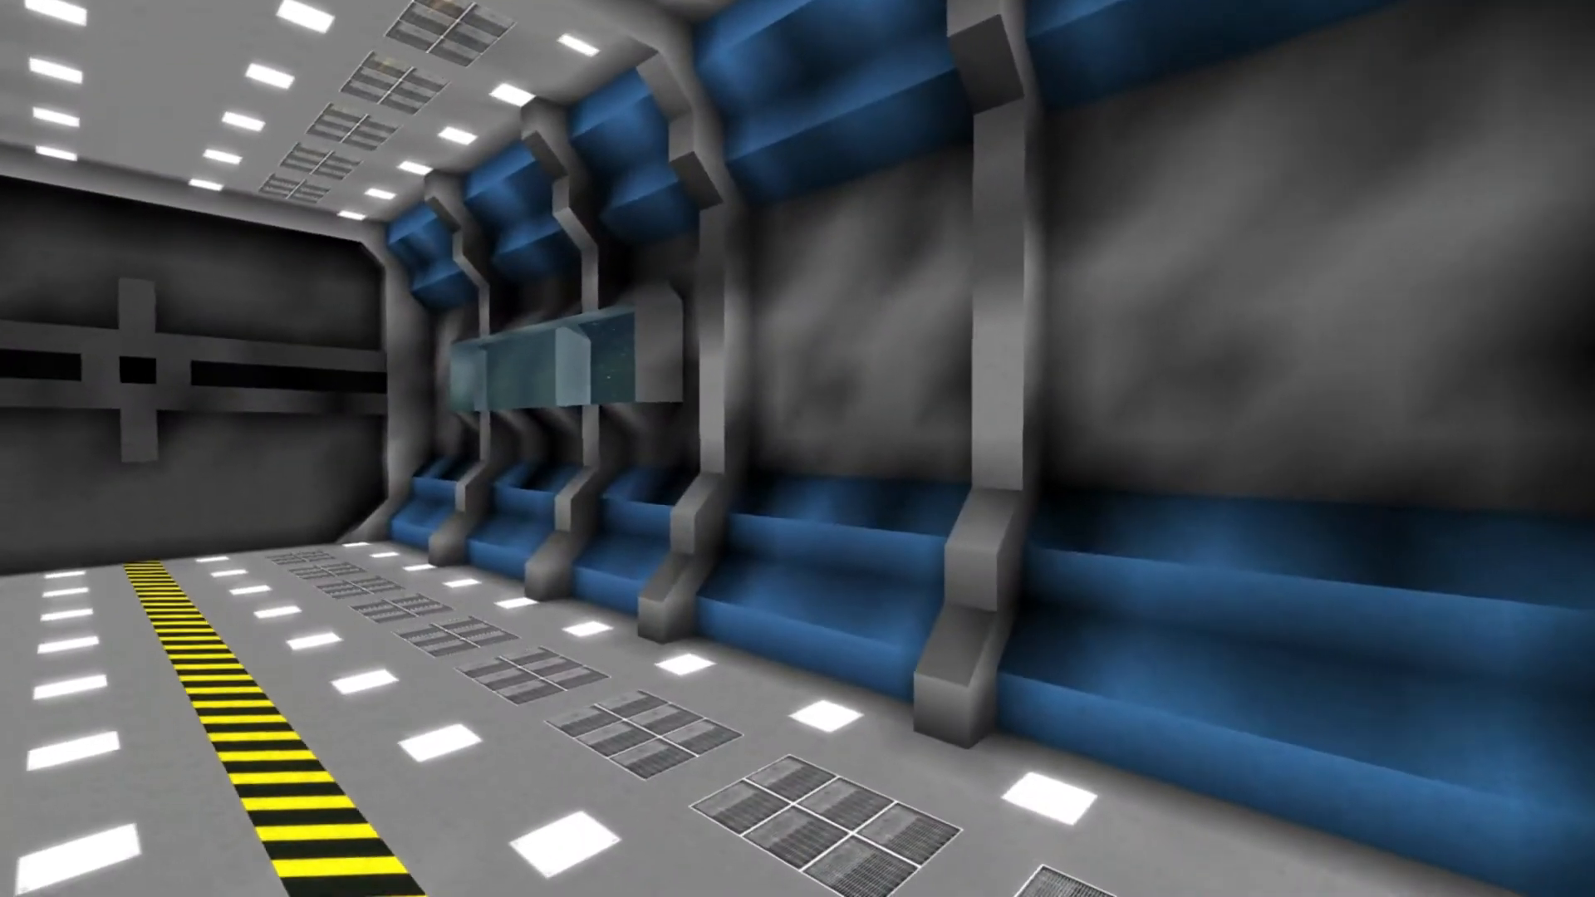
pyautogui.moveTo(798, 449)
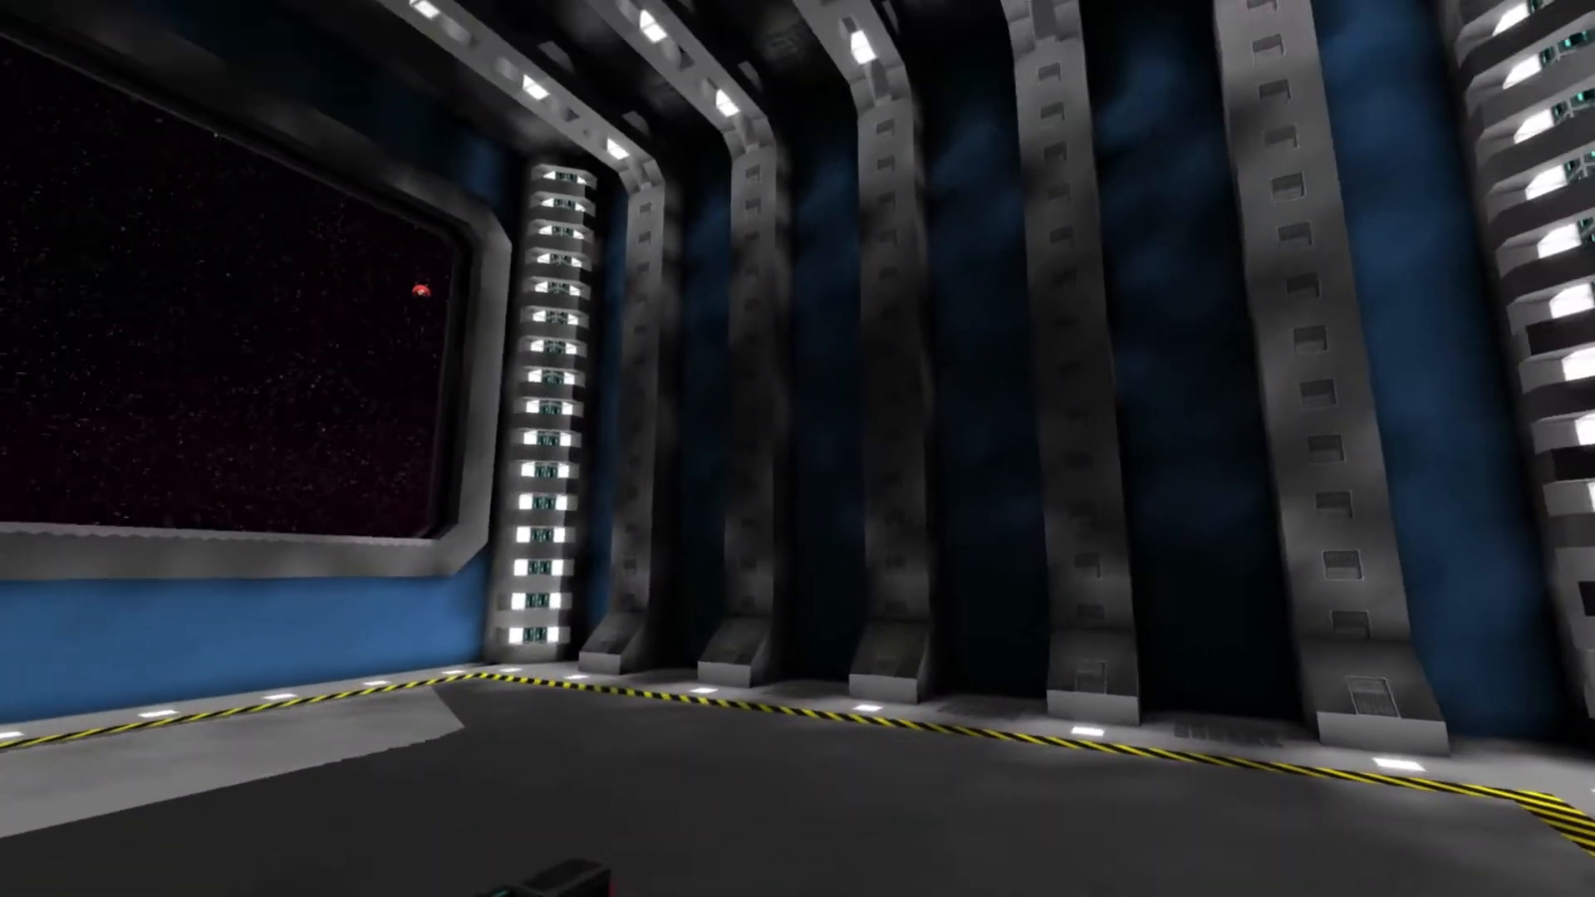
pyautogui.moveTo(797, 449)
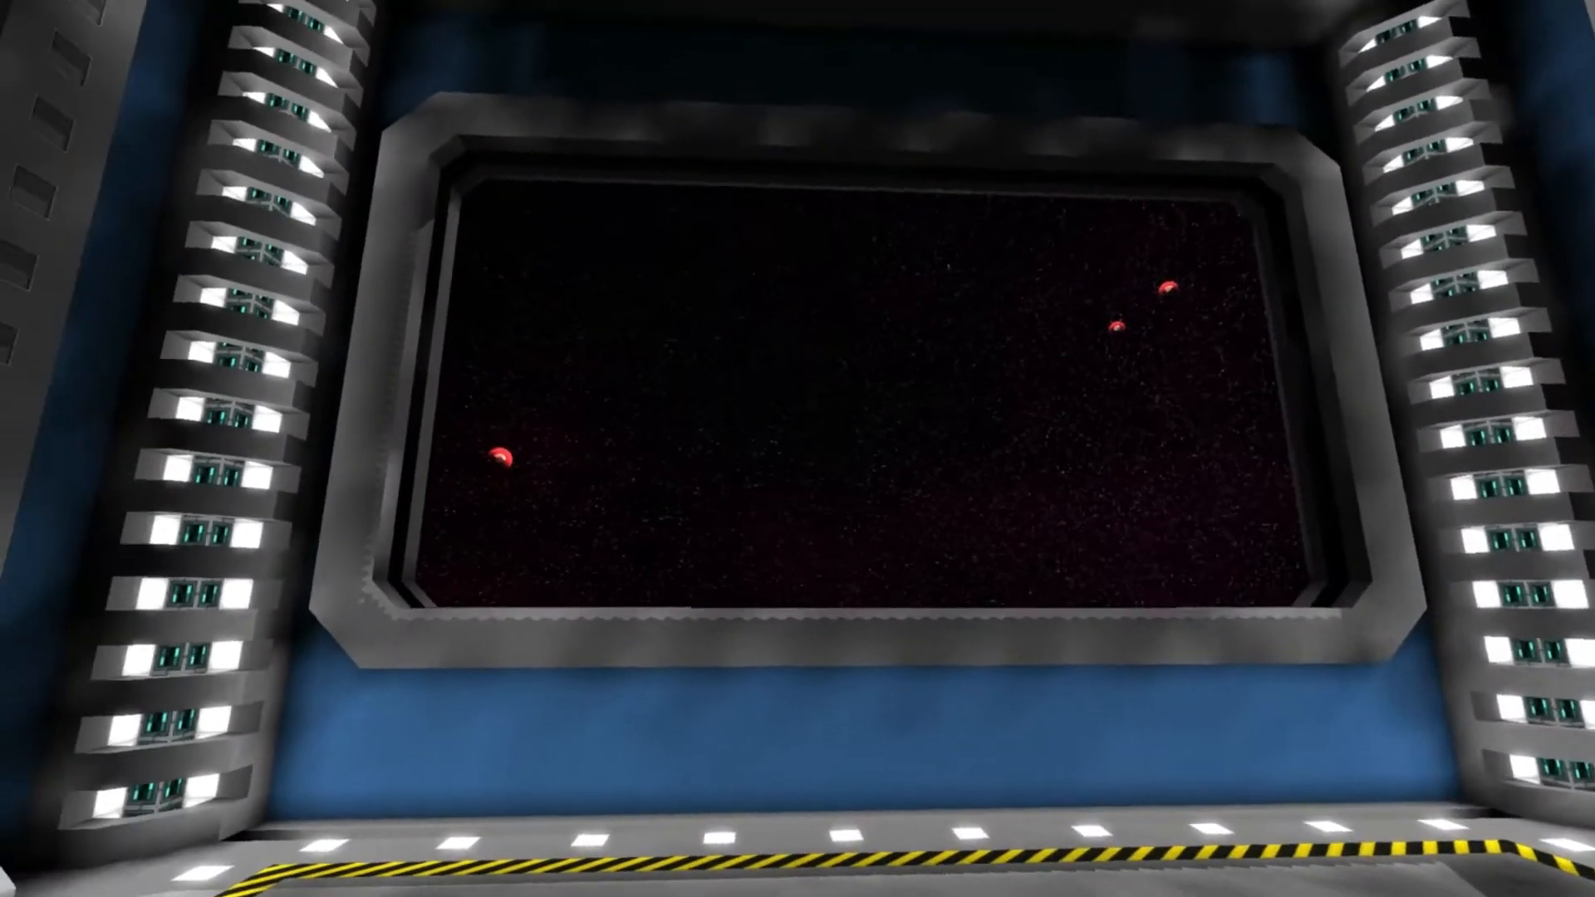
pyautogui.moveTo(798, 449)
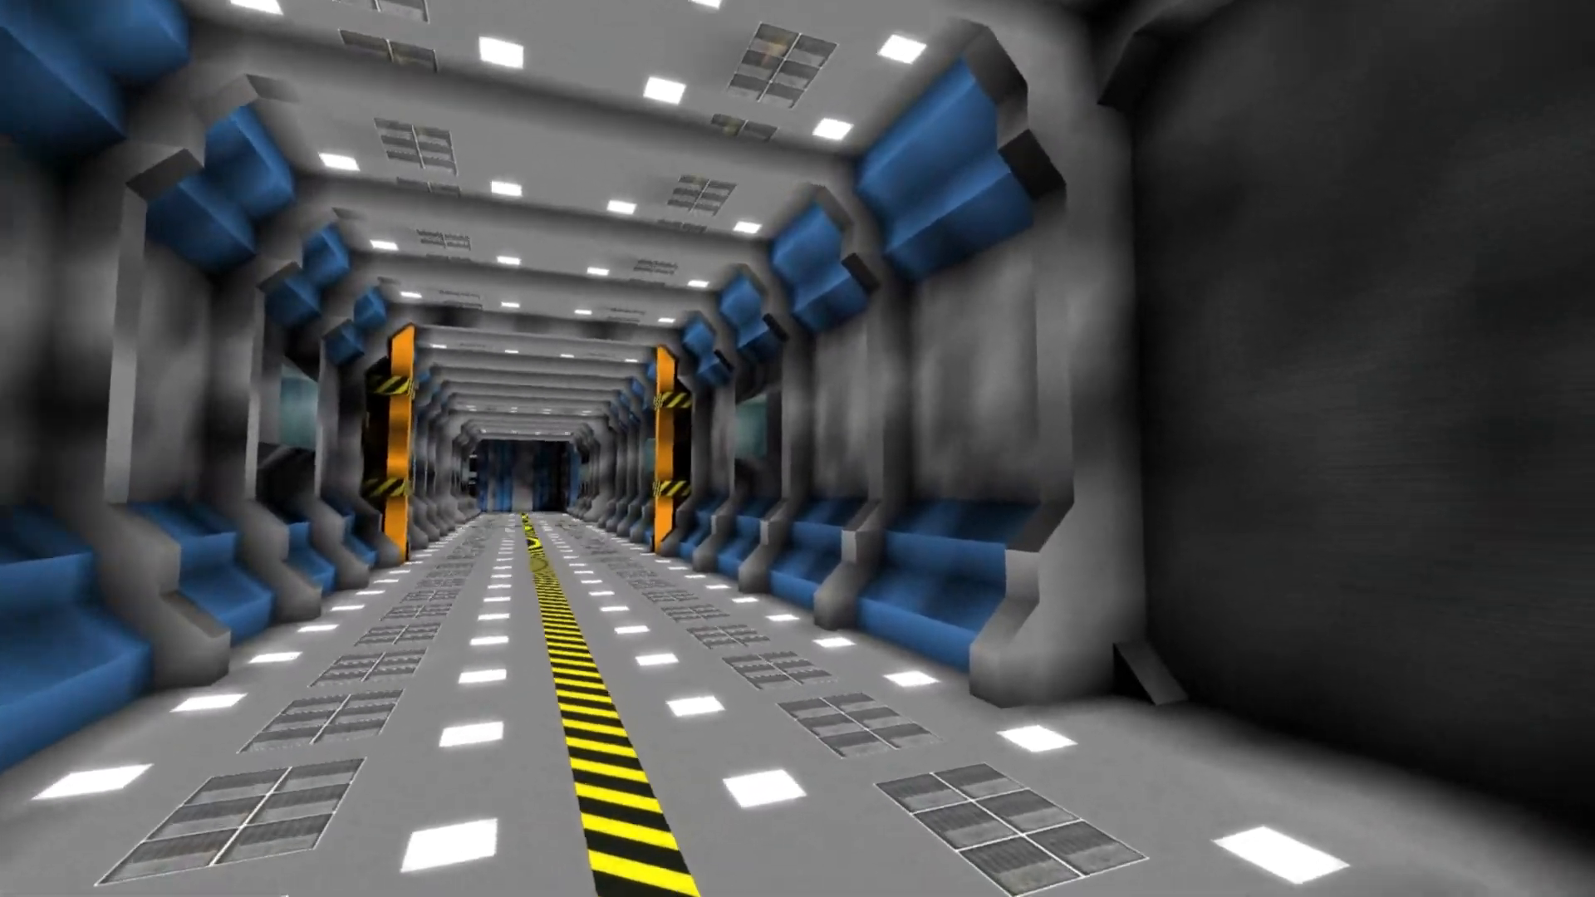
pyautogui.moveTo(798, 448)
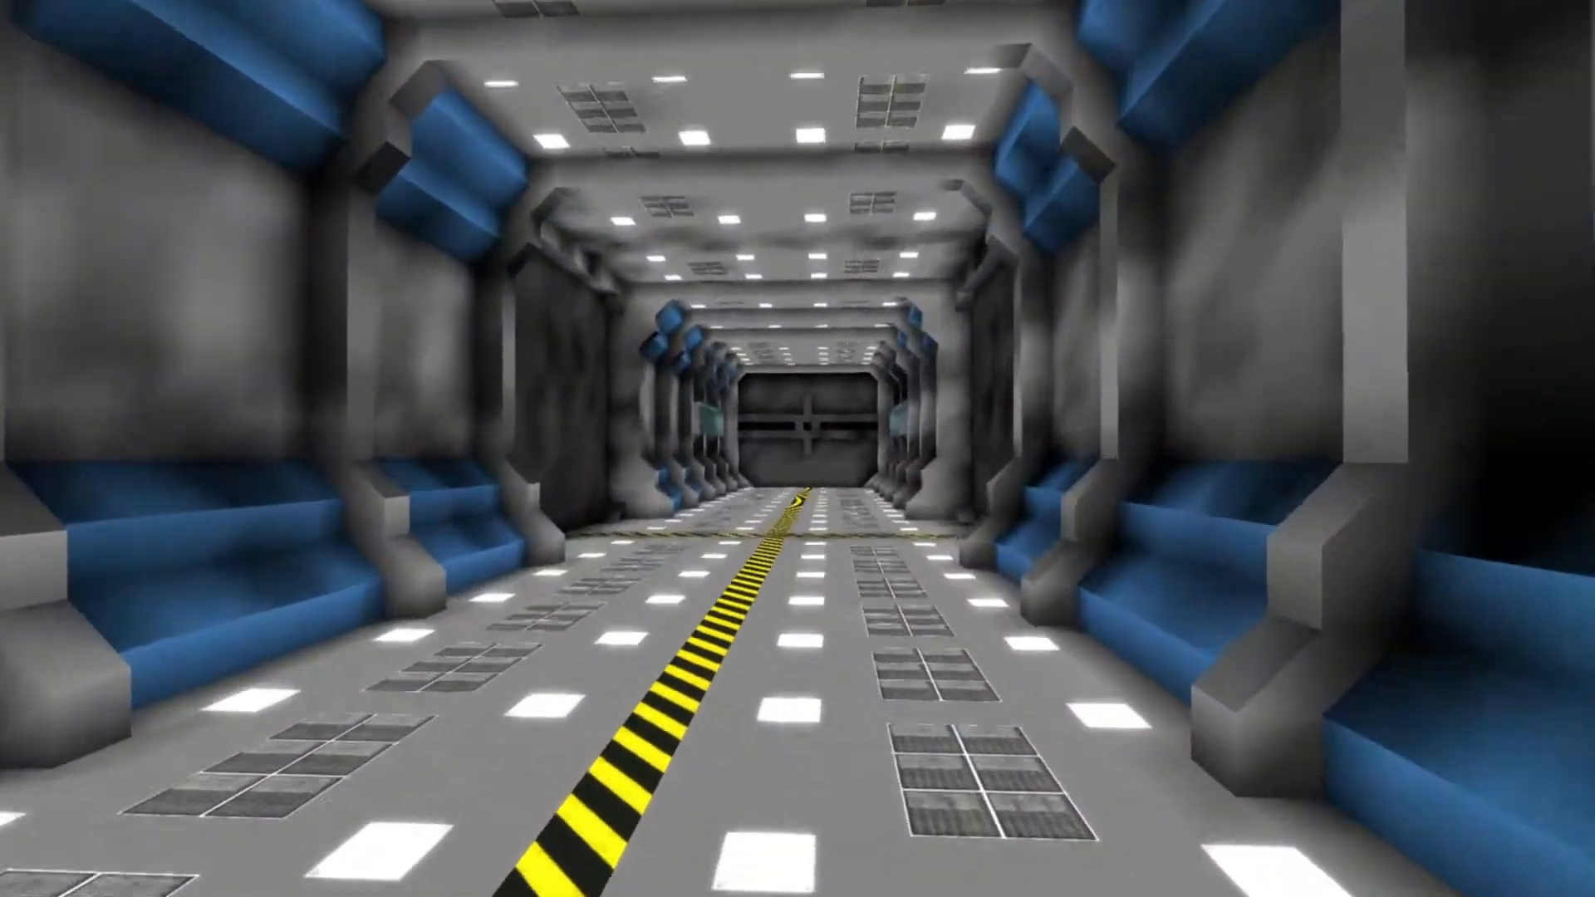
pyautogui.moveTo(798, 449)
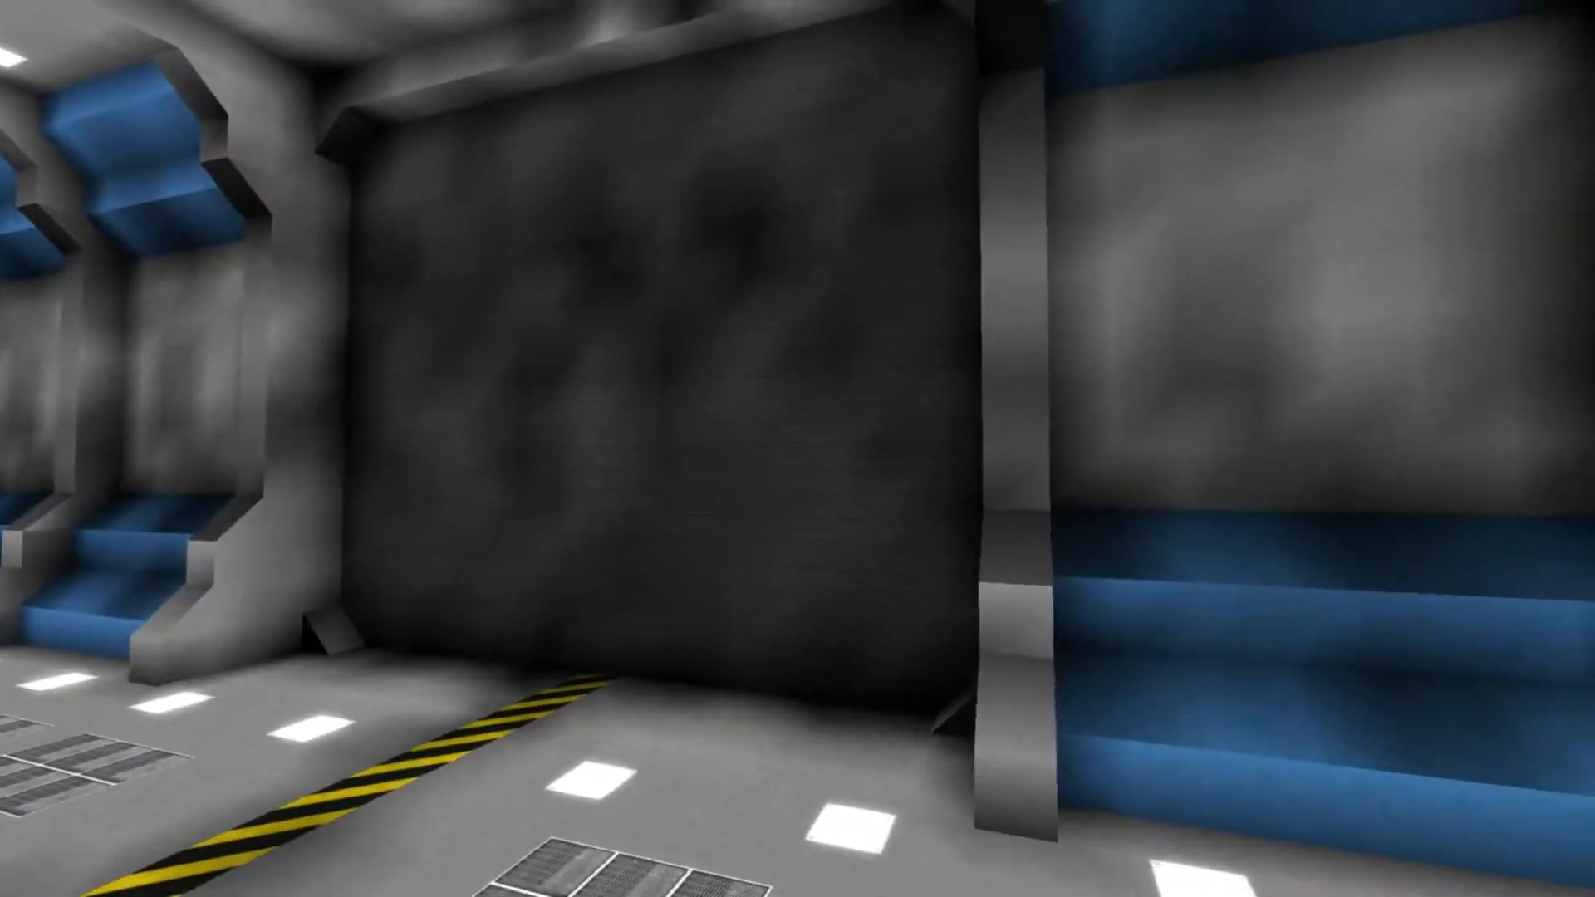
pyautogui.moveTo(798, 449)
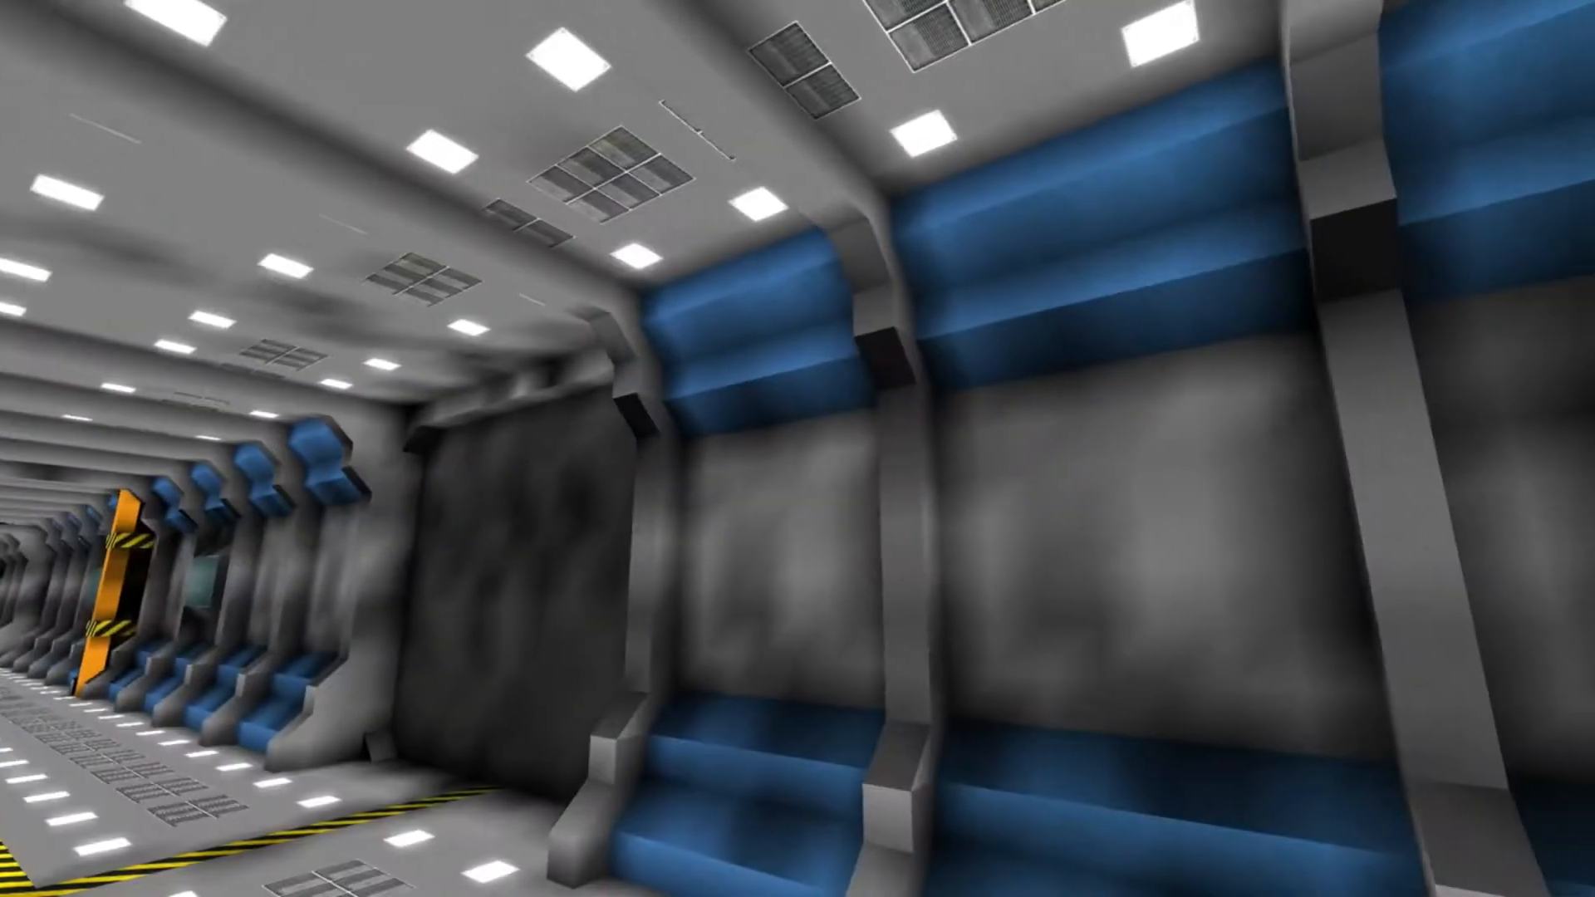
pyautogui.moveTo(798, 449)
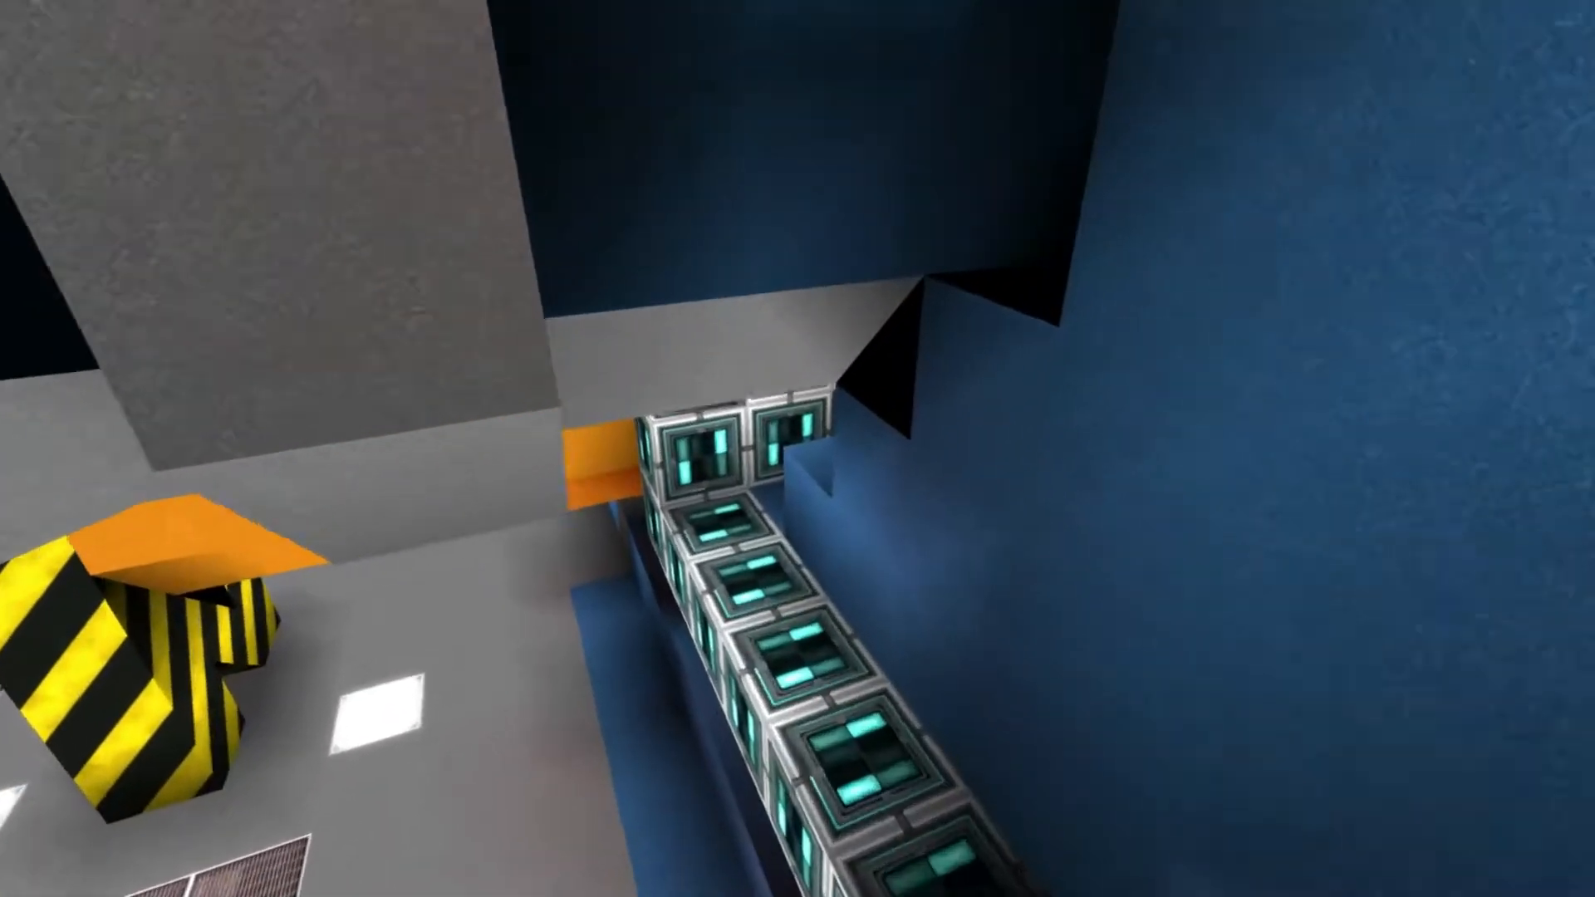
pyautogui.moveTo(797, 449)
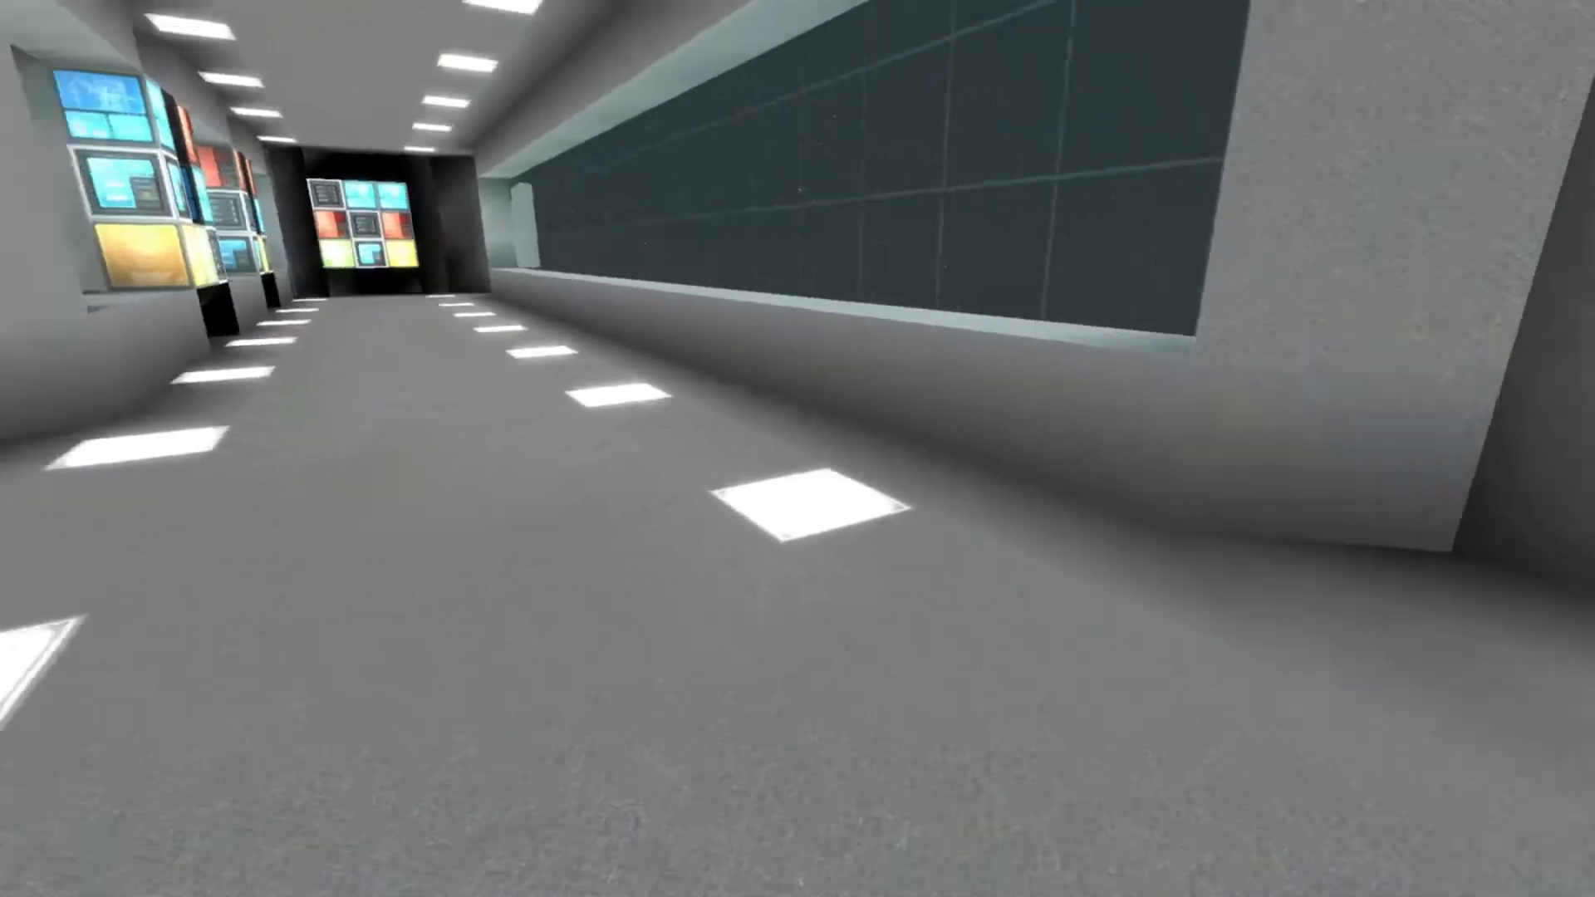
pyautogui.moveTo(798, 449)
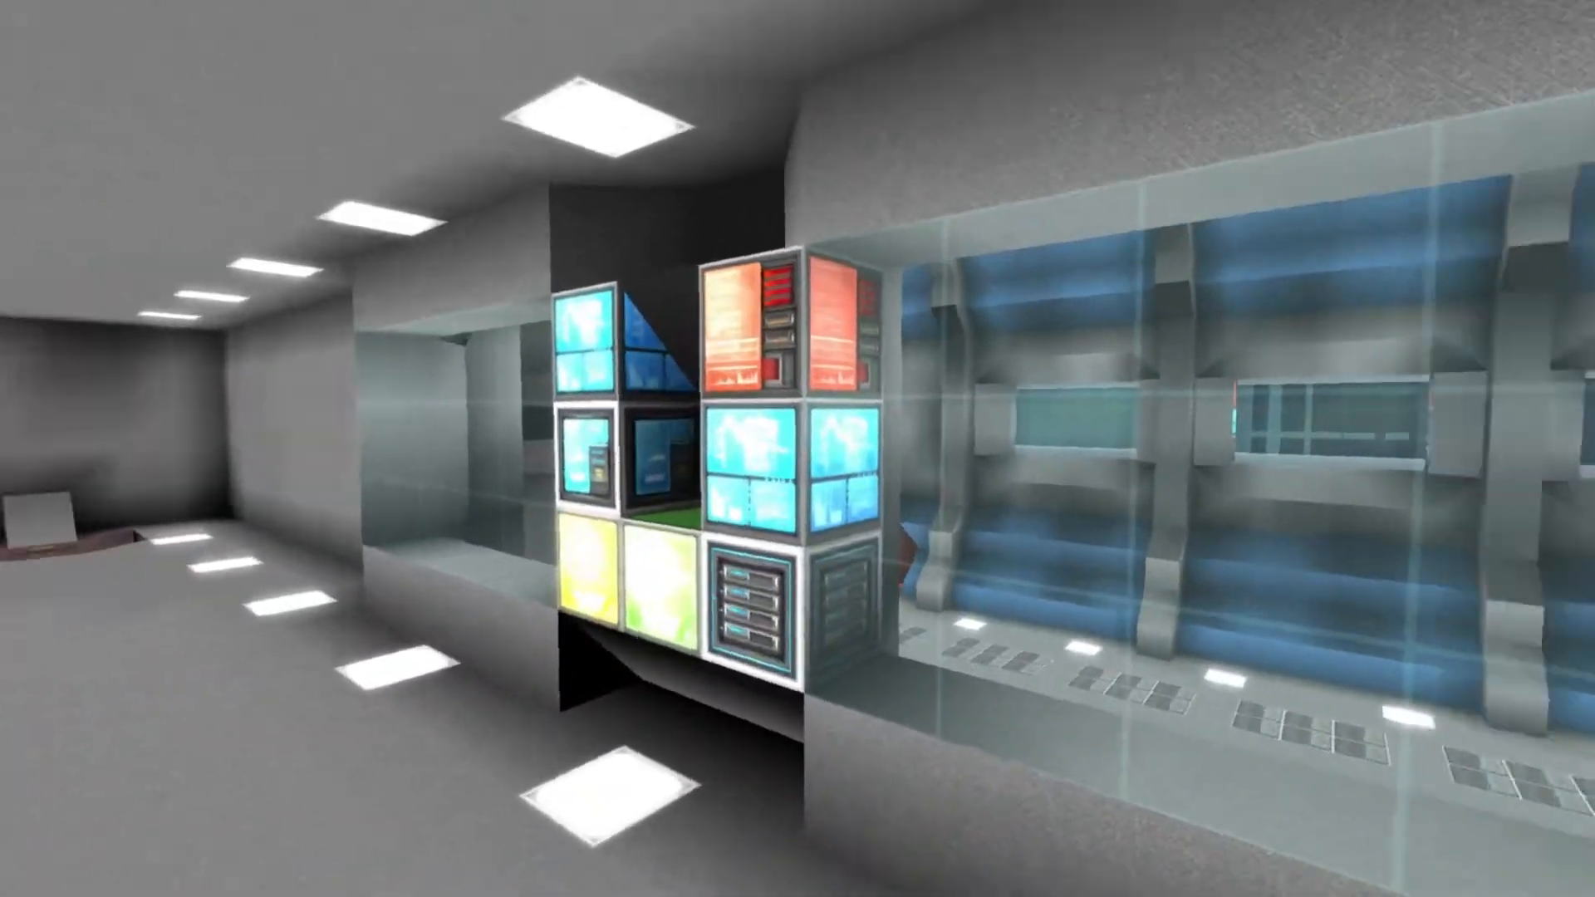
pyautogui.moveTo(797, 449)
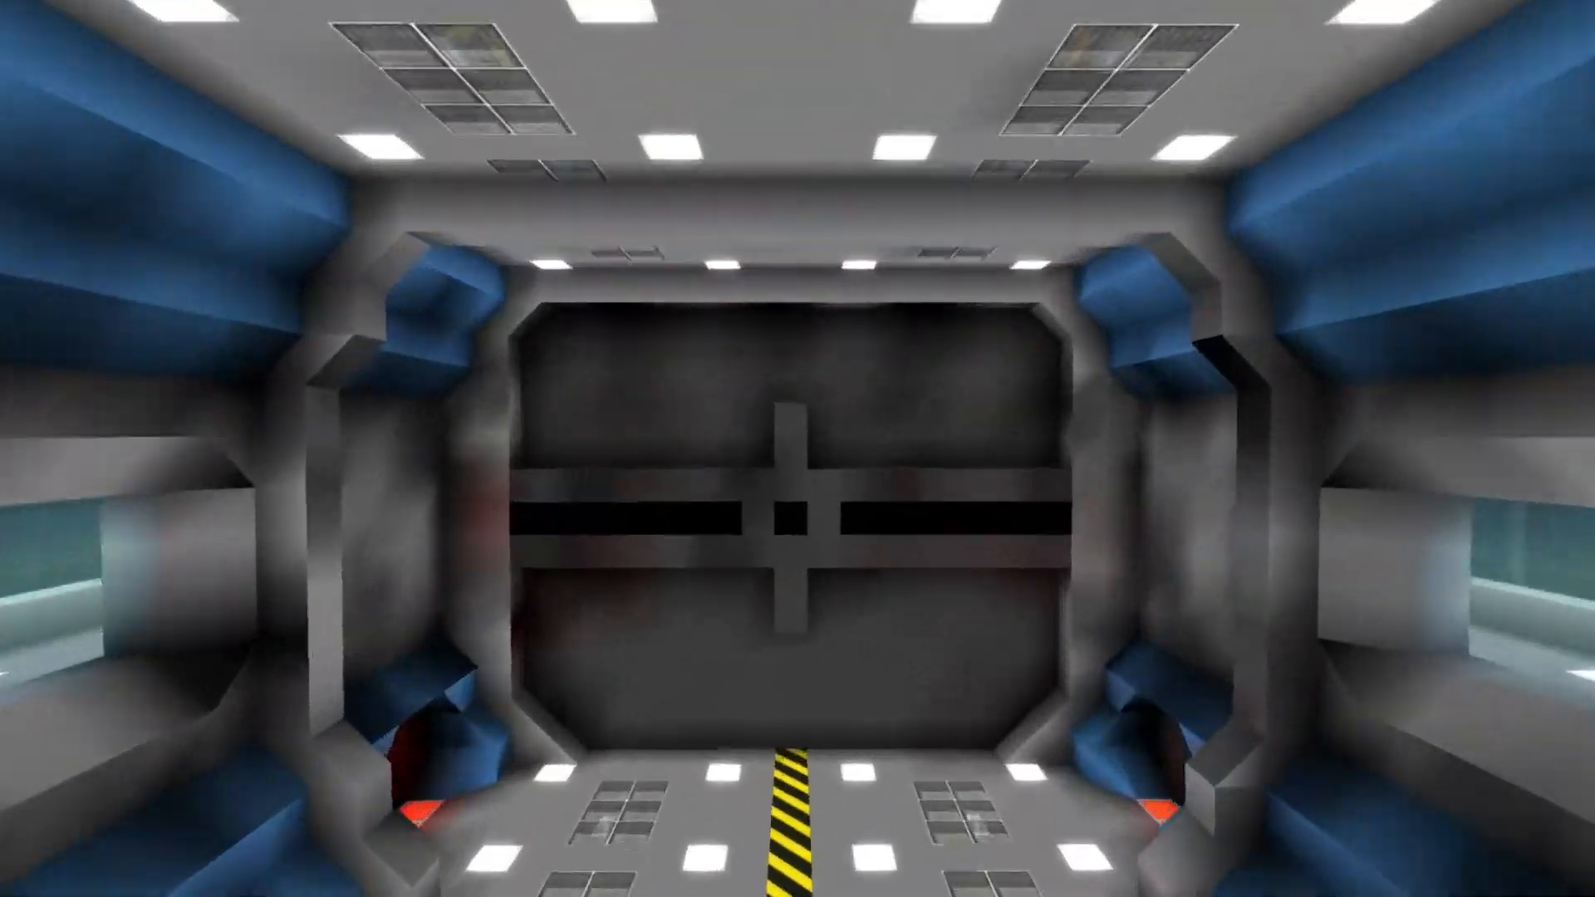
pyautogui.moveTo(797, 449)
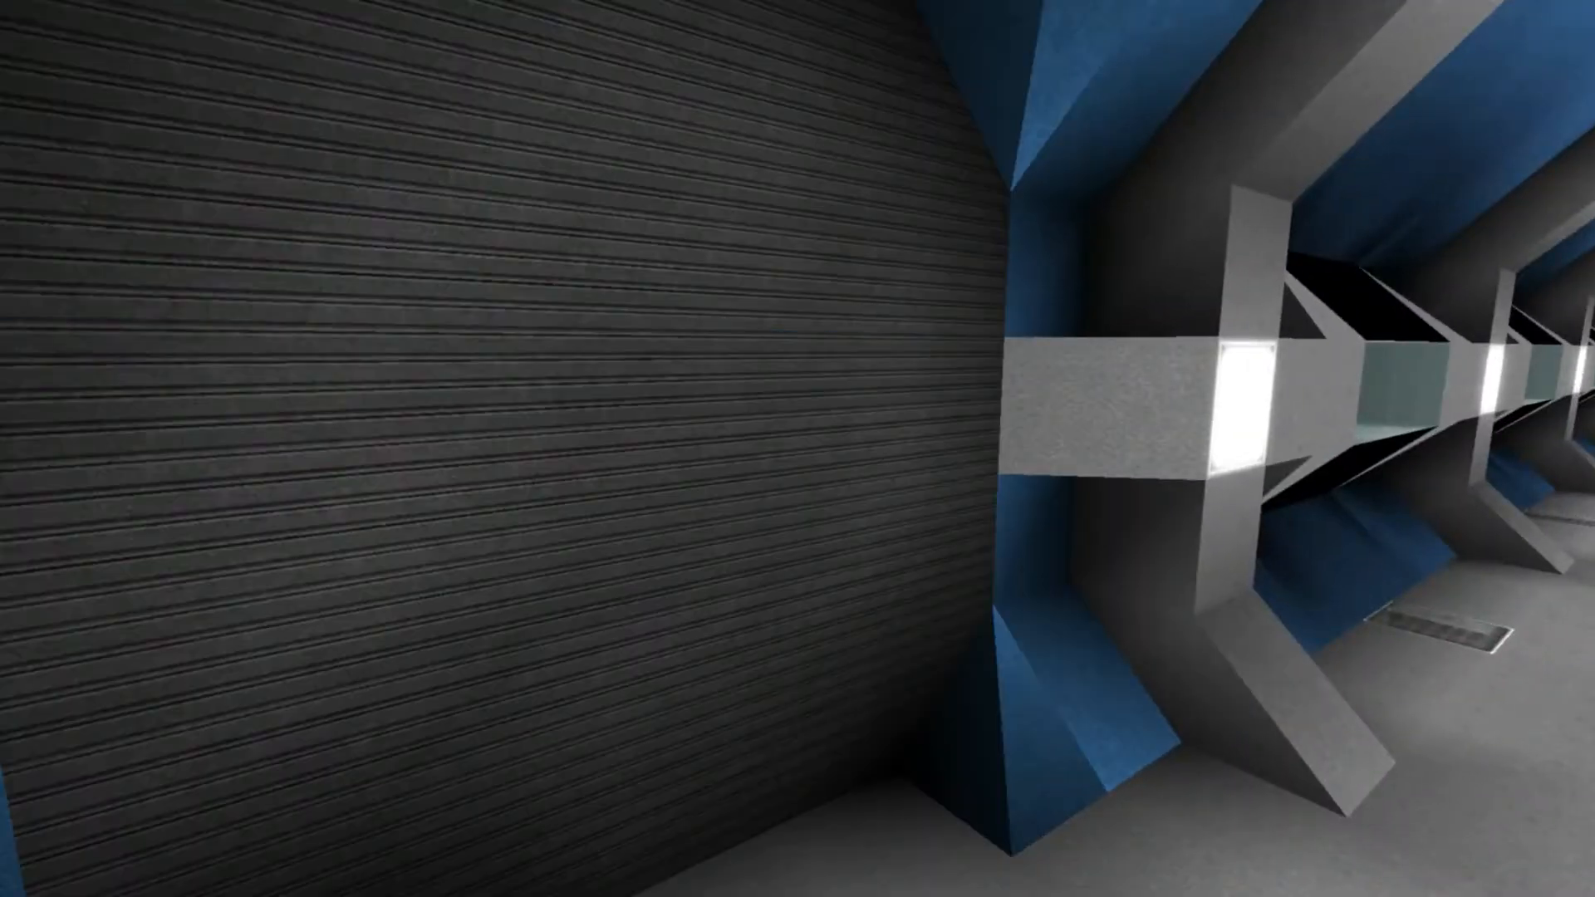
pyautogui.moveTo(797, 448)
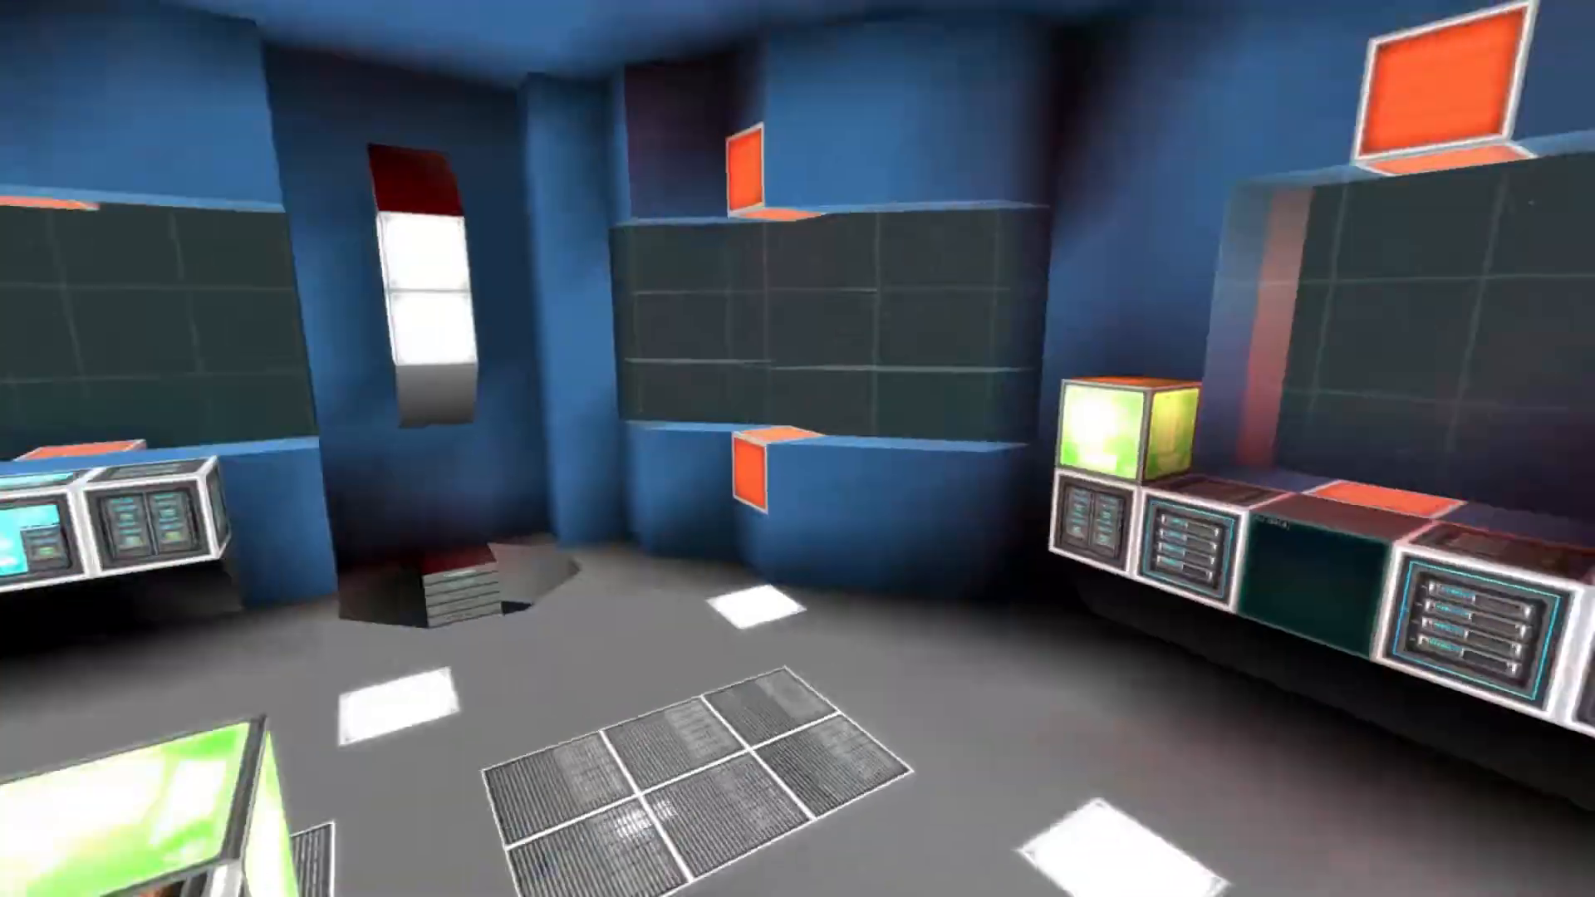
pyautogui.moveTo(798, 448)
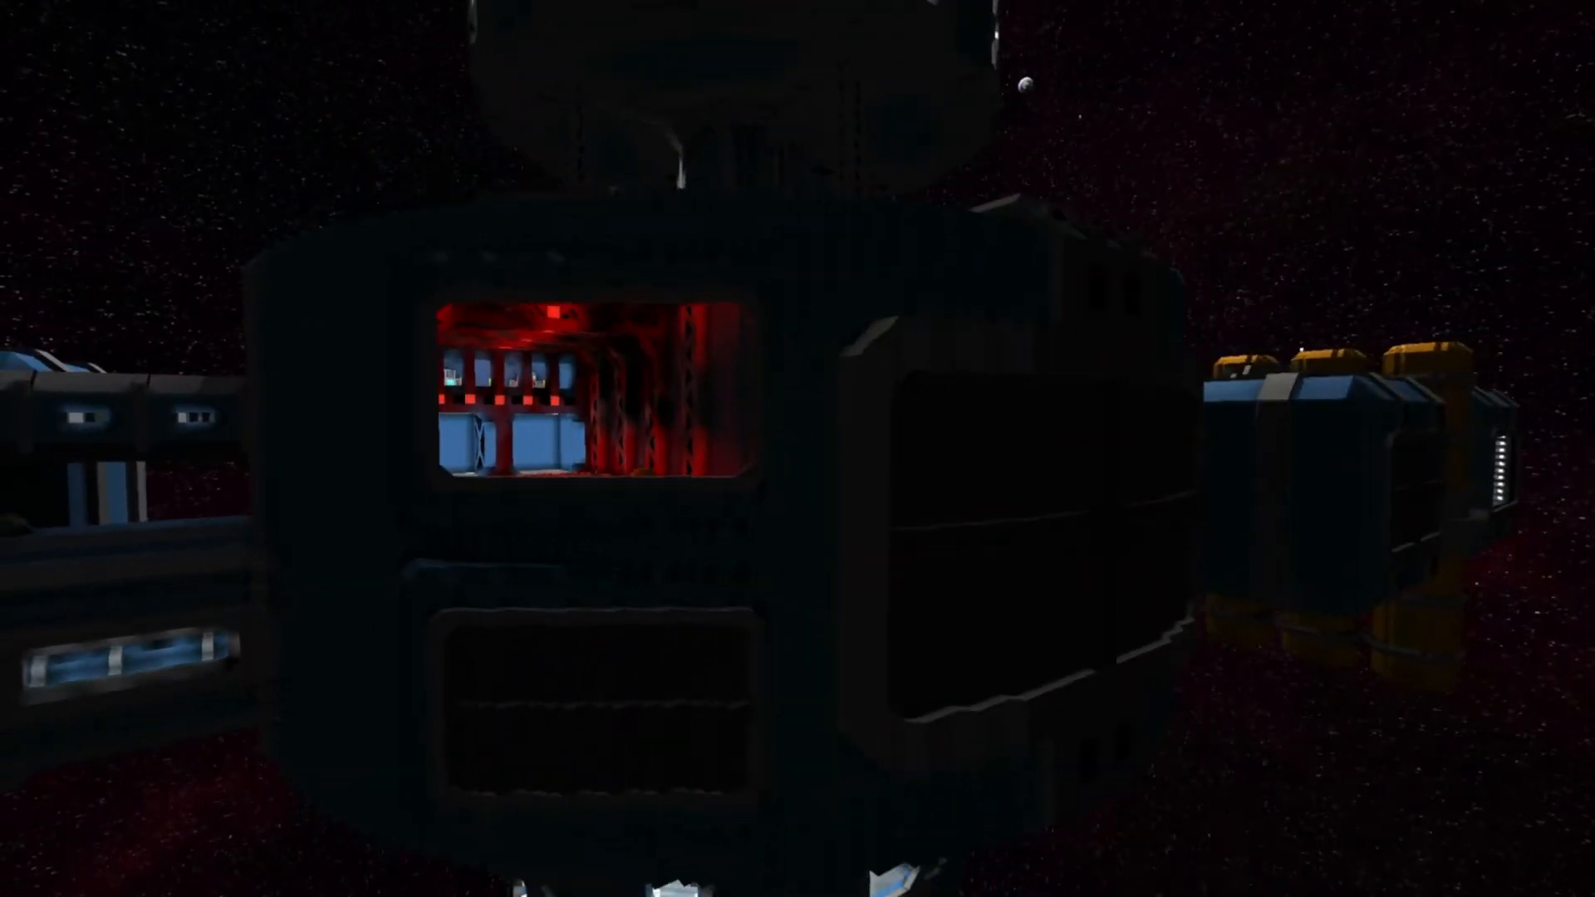
pyautogui.moveTo(798, 449)
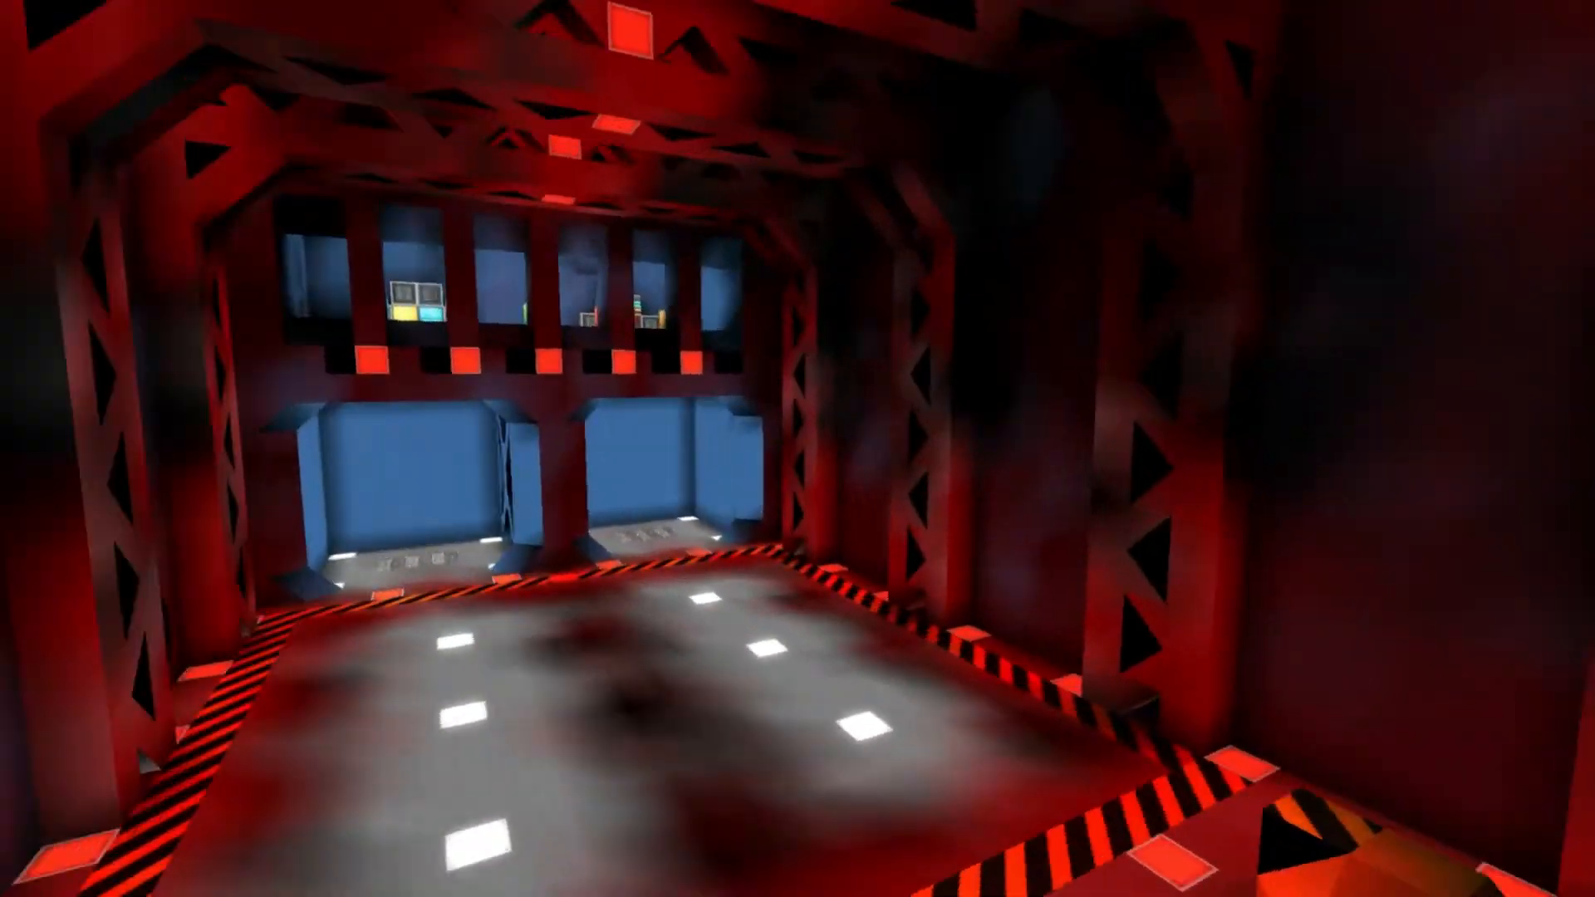
pyautogui.moveTo(798, 449)
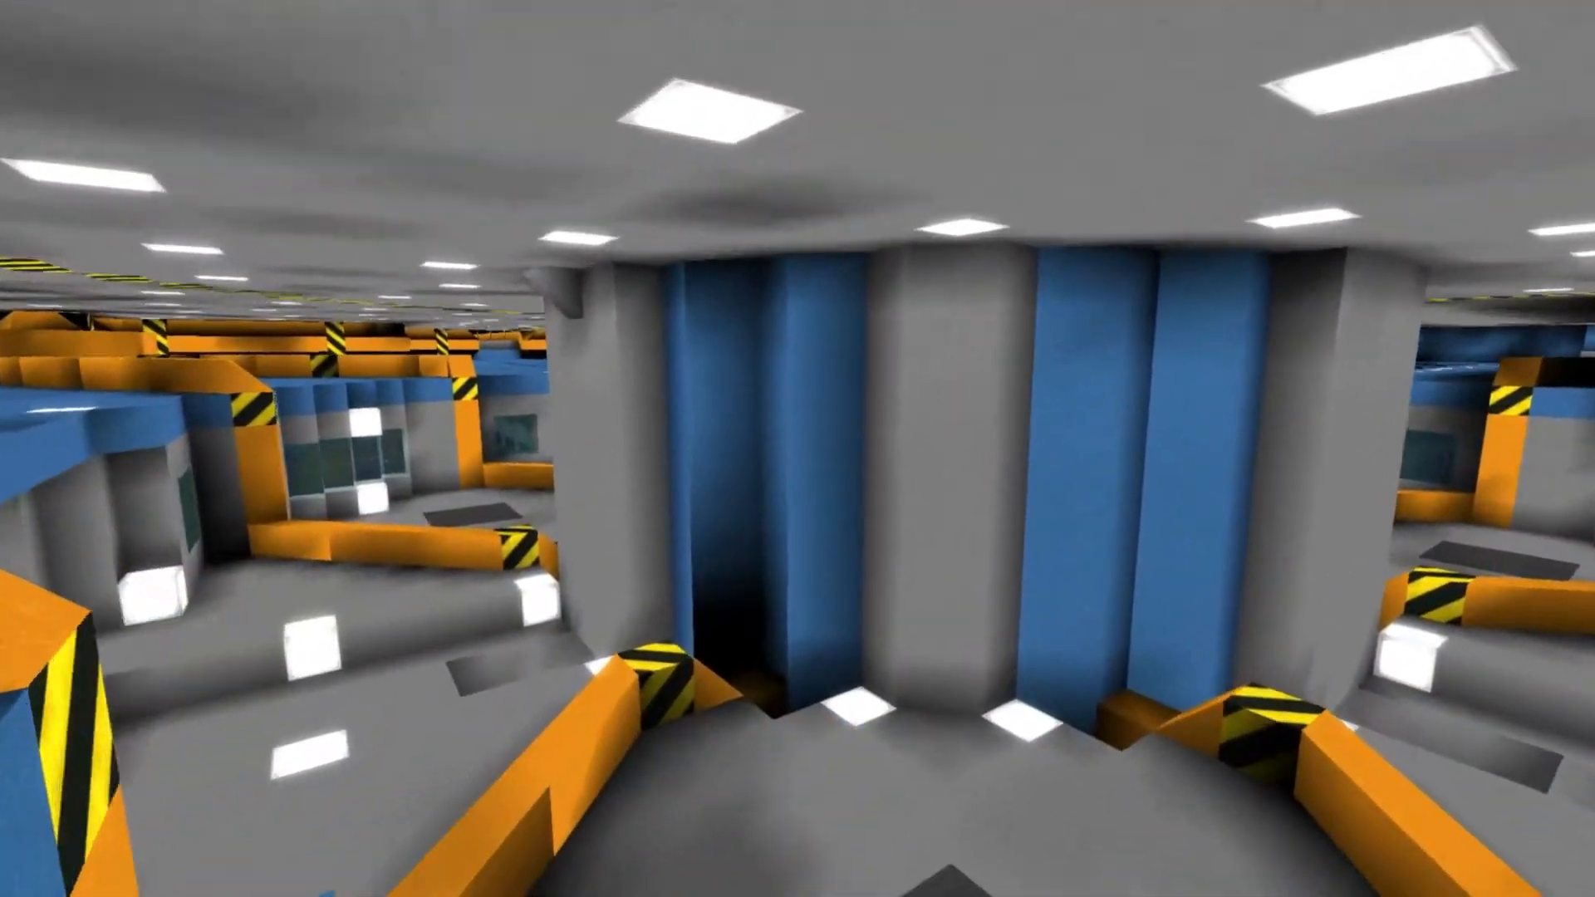
pyautogui.moveTo(798, 449)
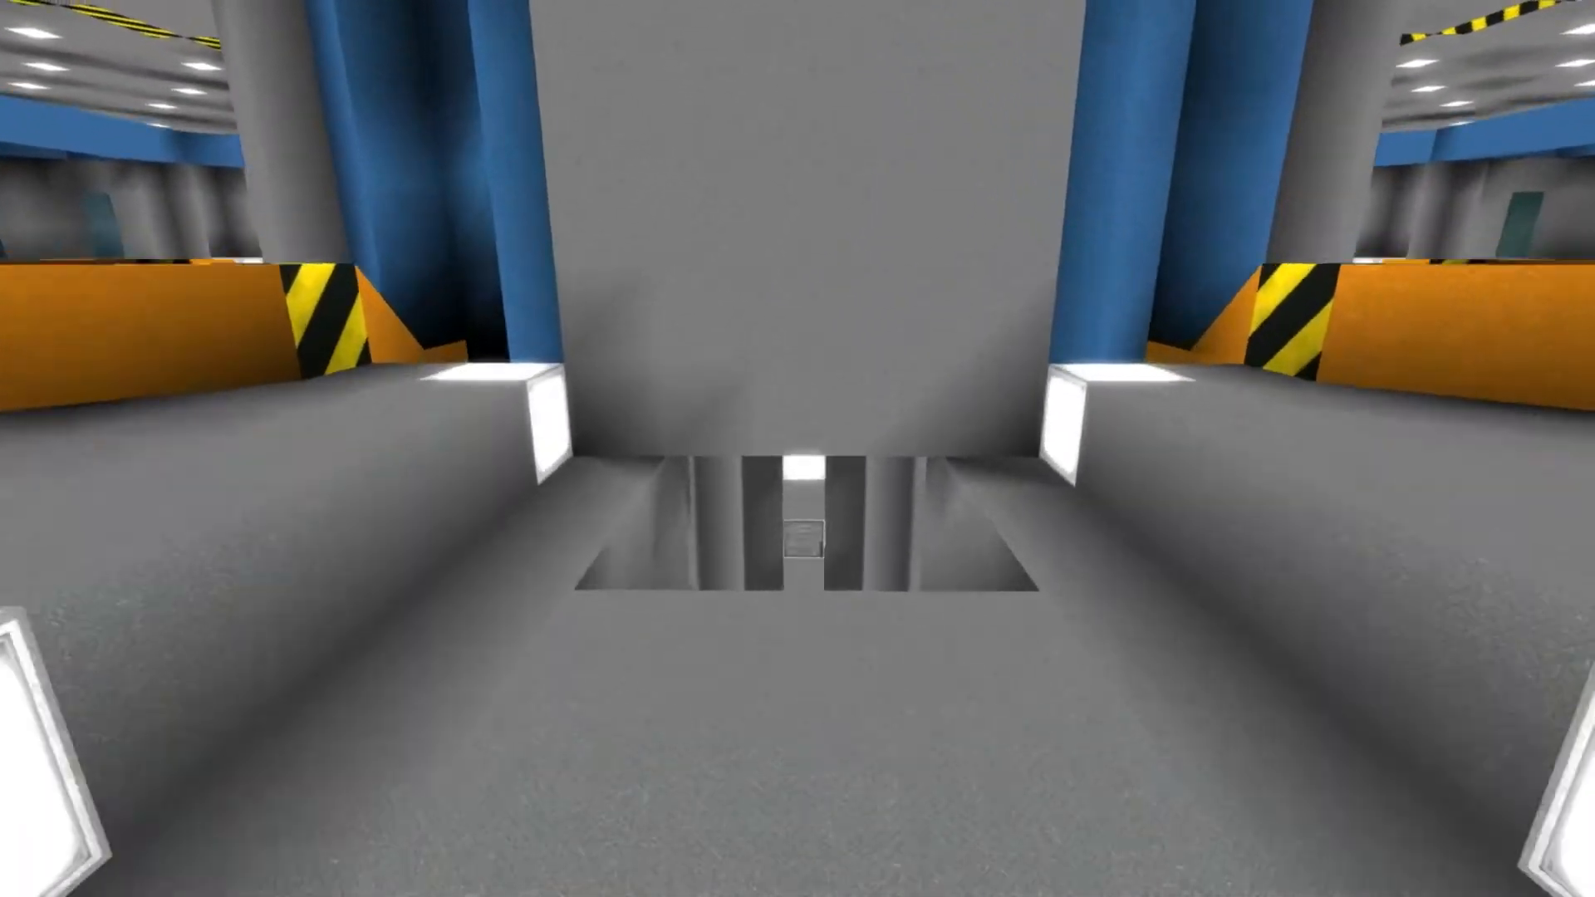
pyautogui.moveTo(798, 449)
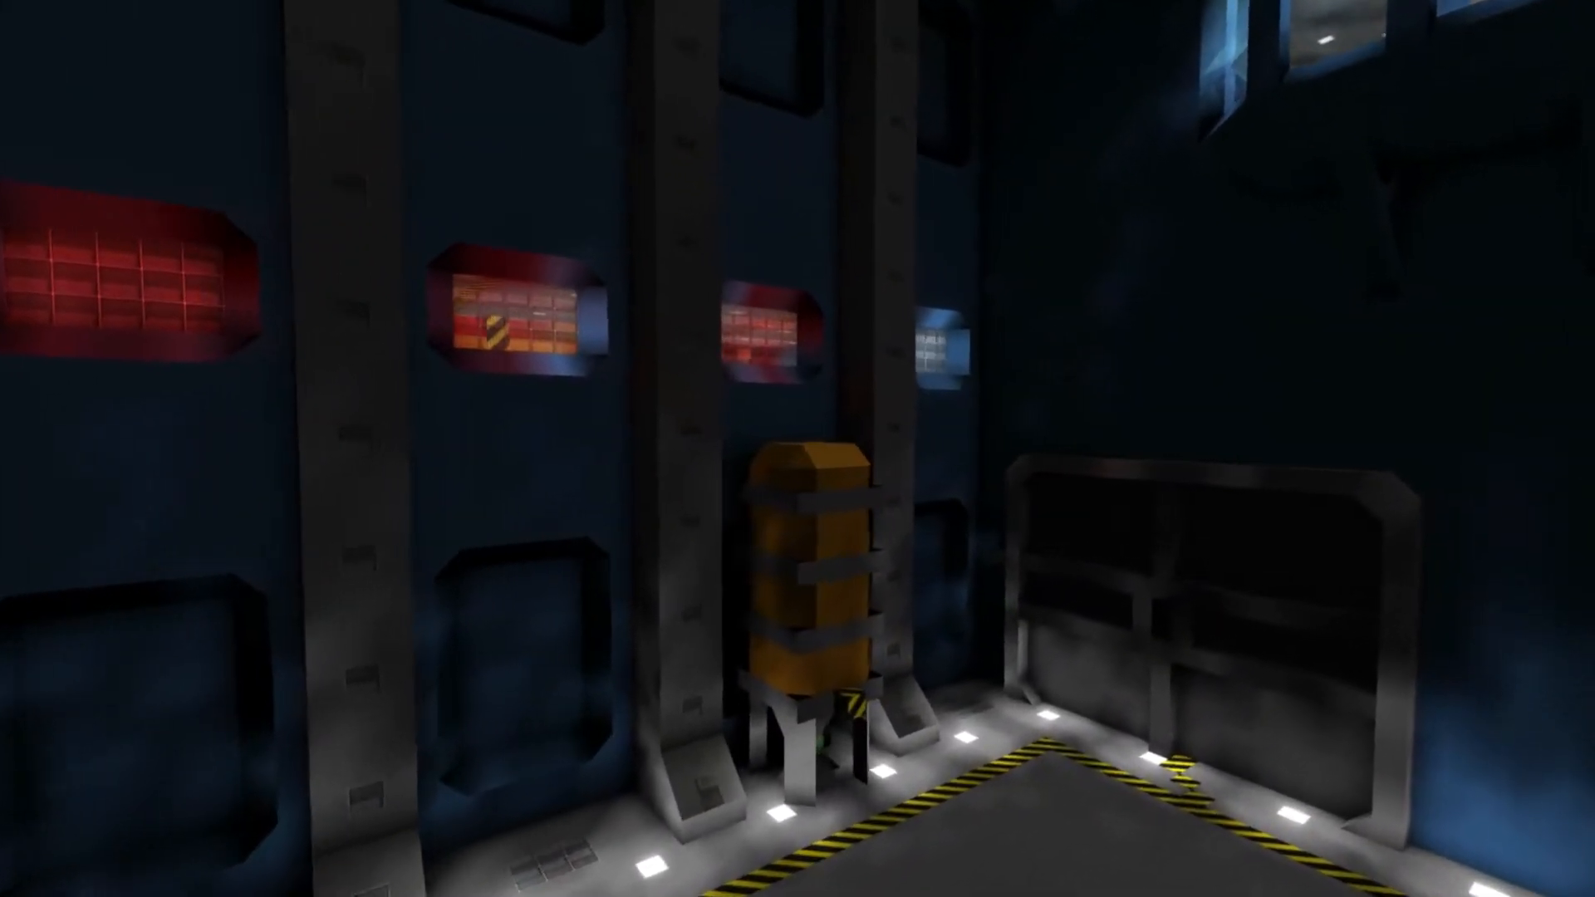
pyautogui.moveTo(798, 448)
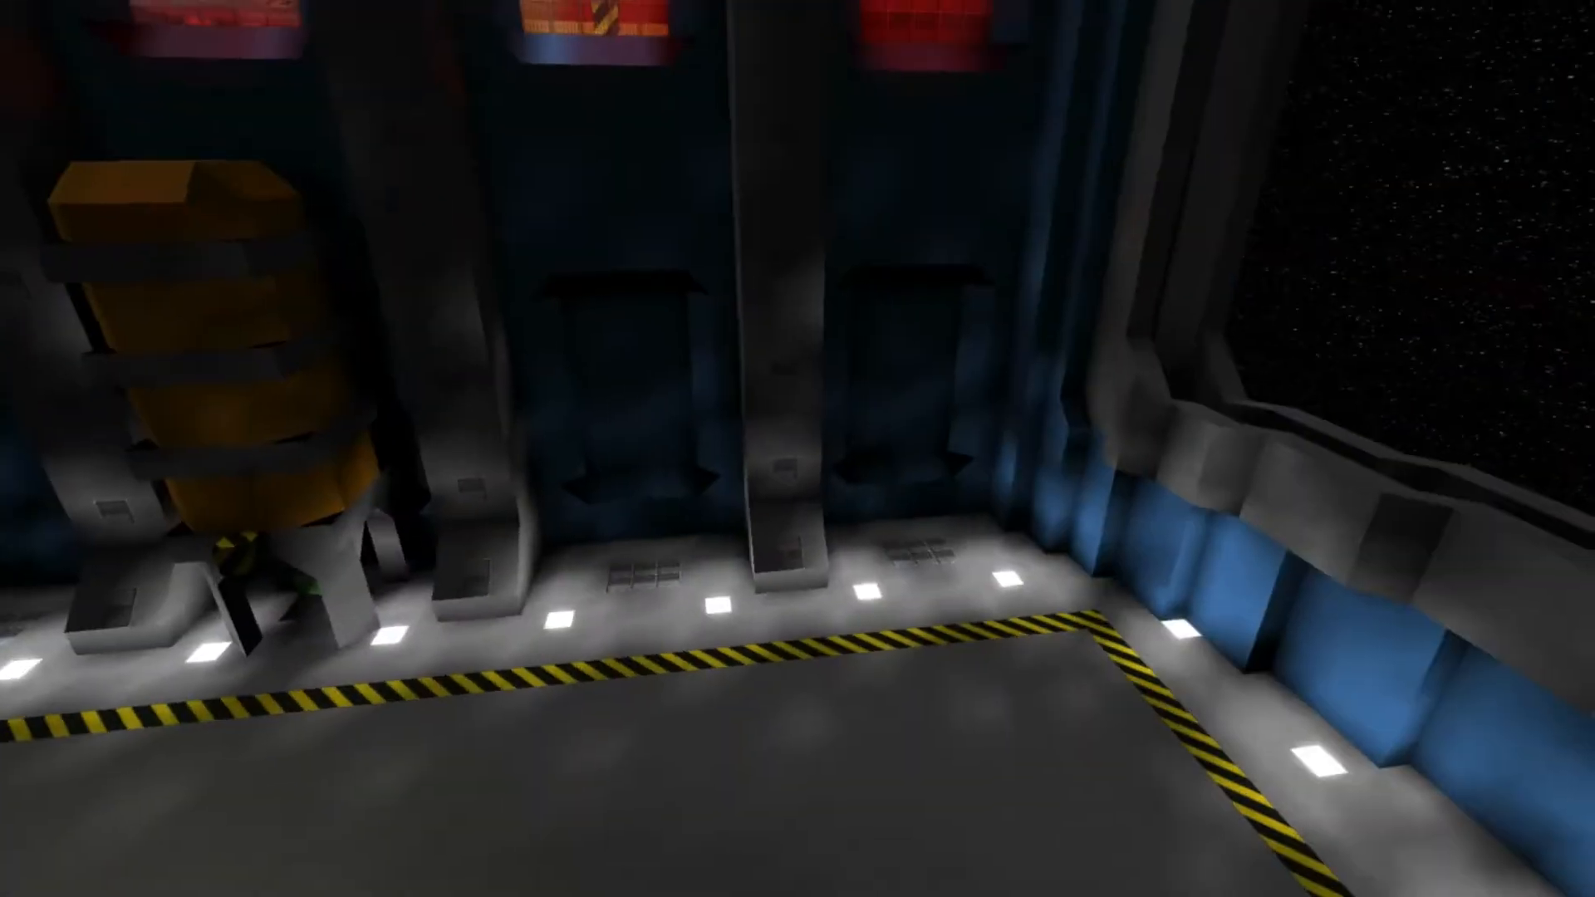
pyautogui.moveTo(798, 449)
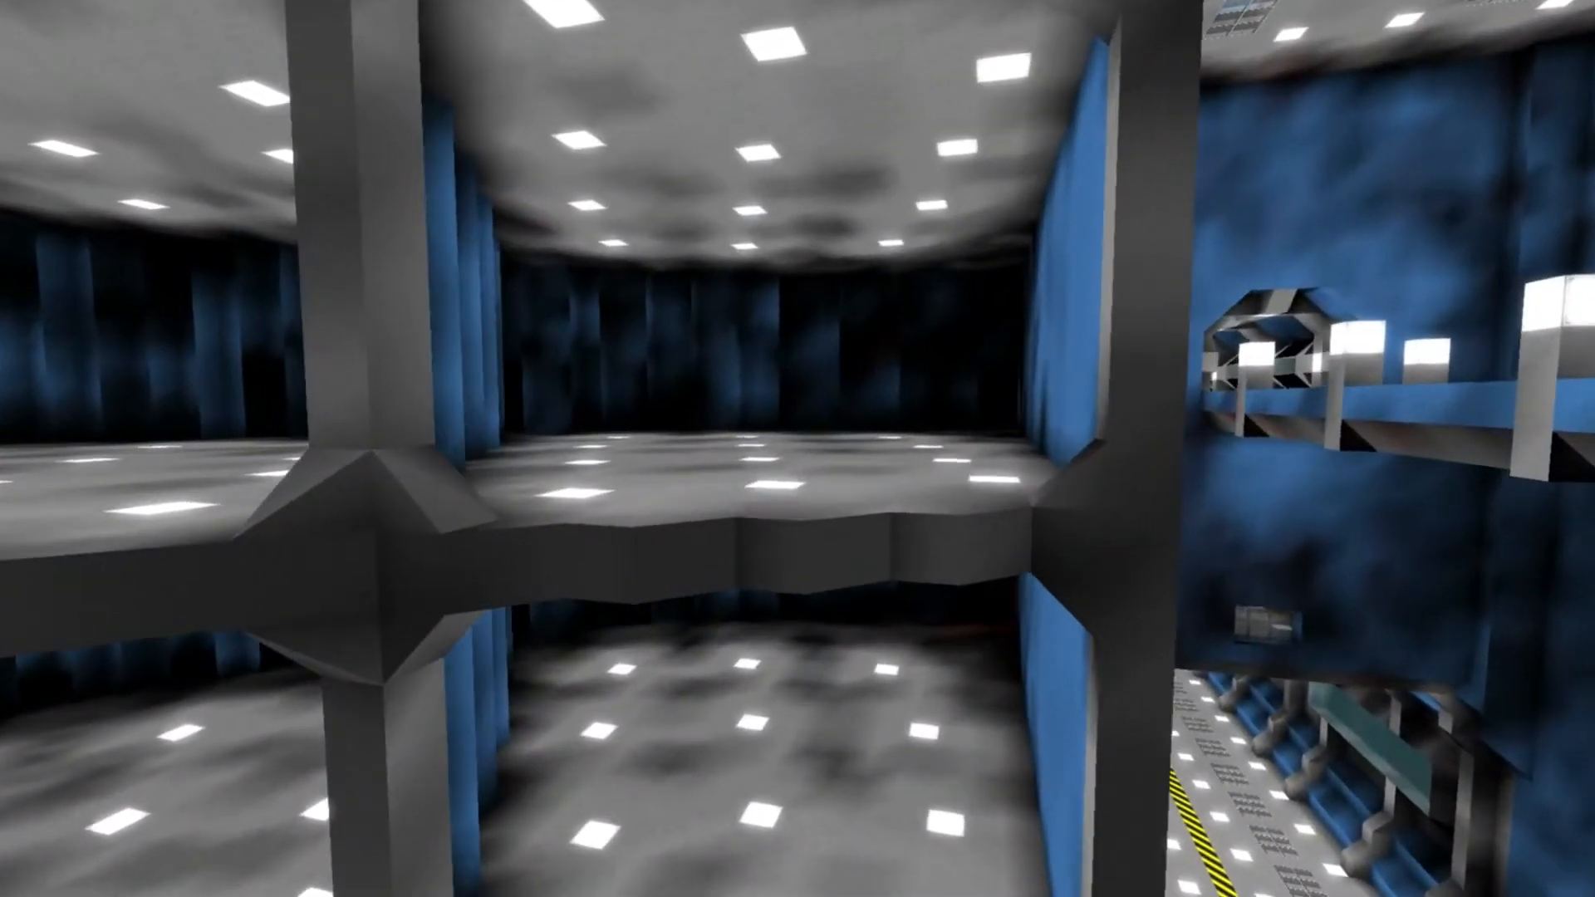
pyautogui.moveTo(797, 449)
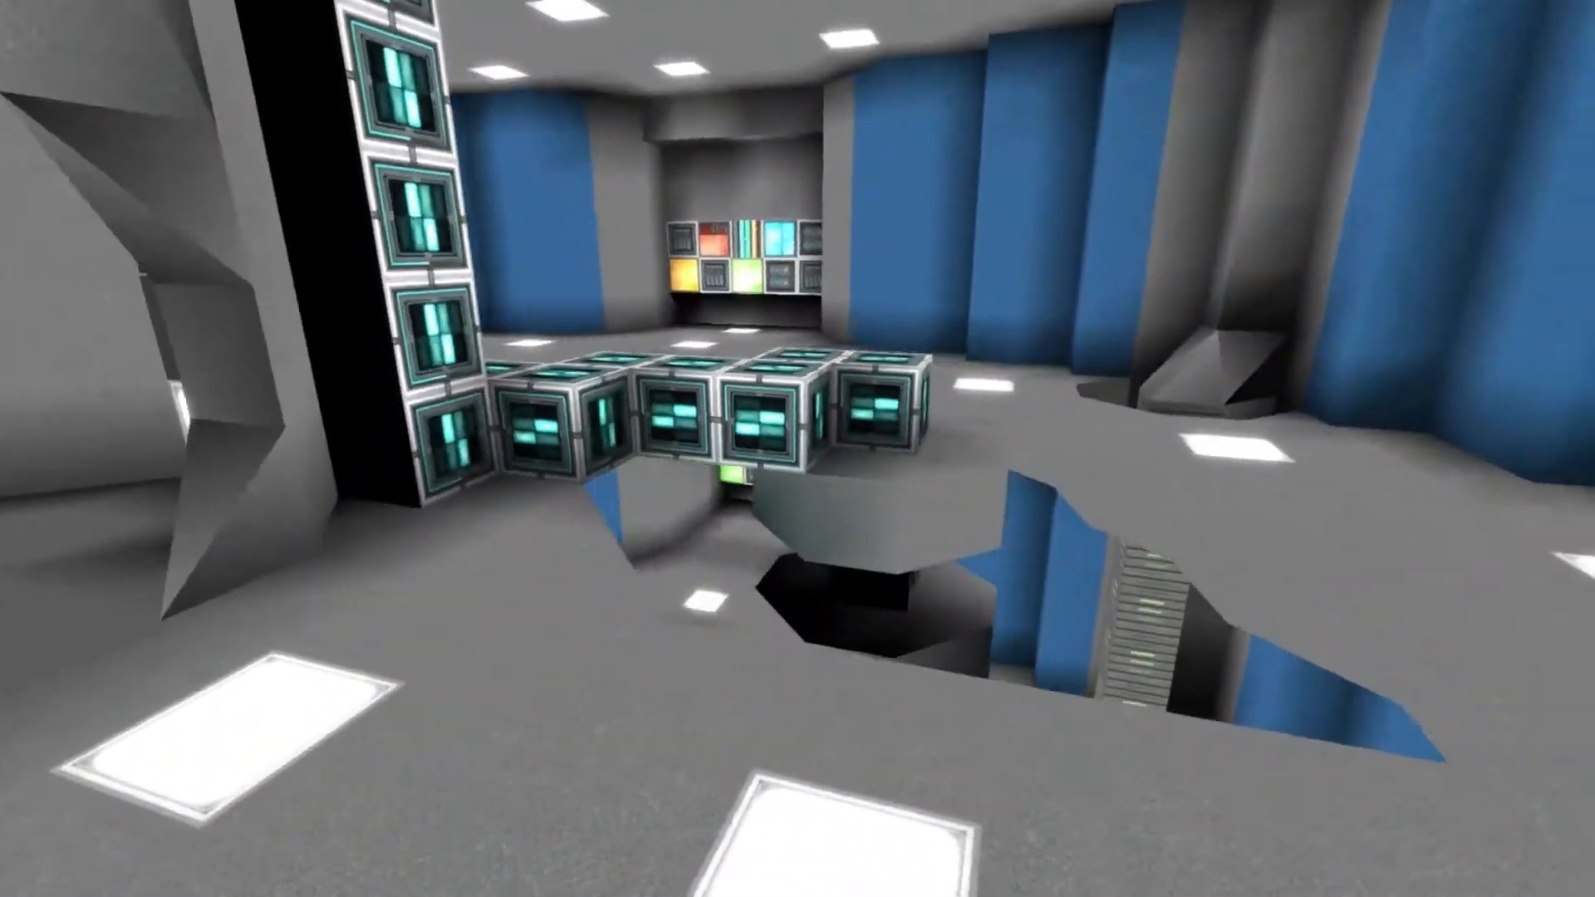
pyautogui.moveTo(797, 449)
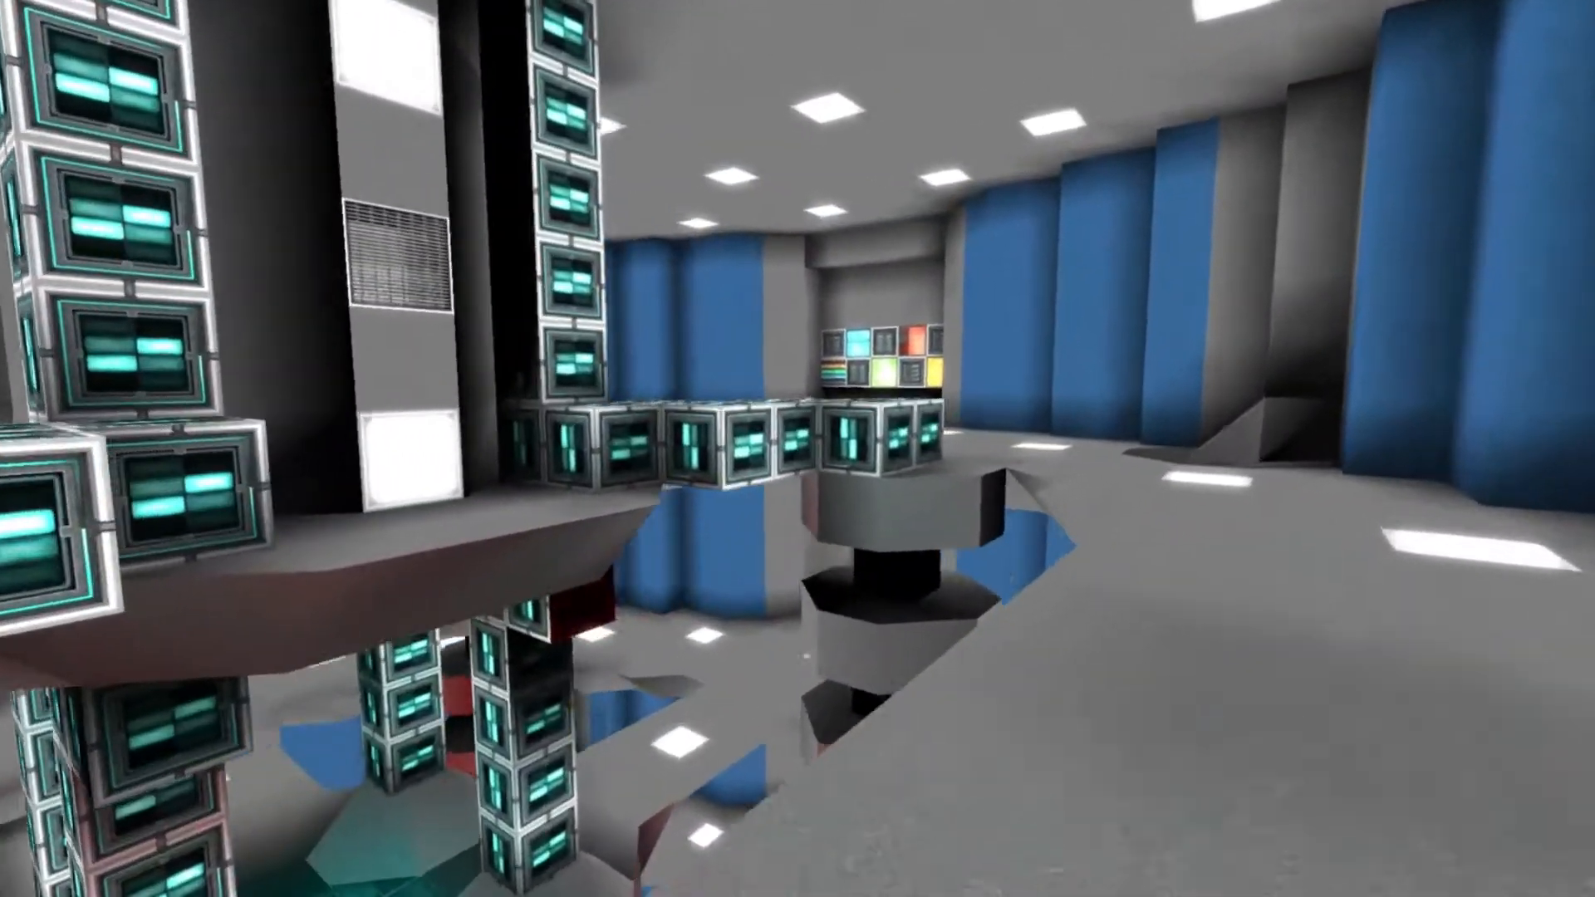
pyautogui.moveTo(798, 448)
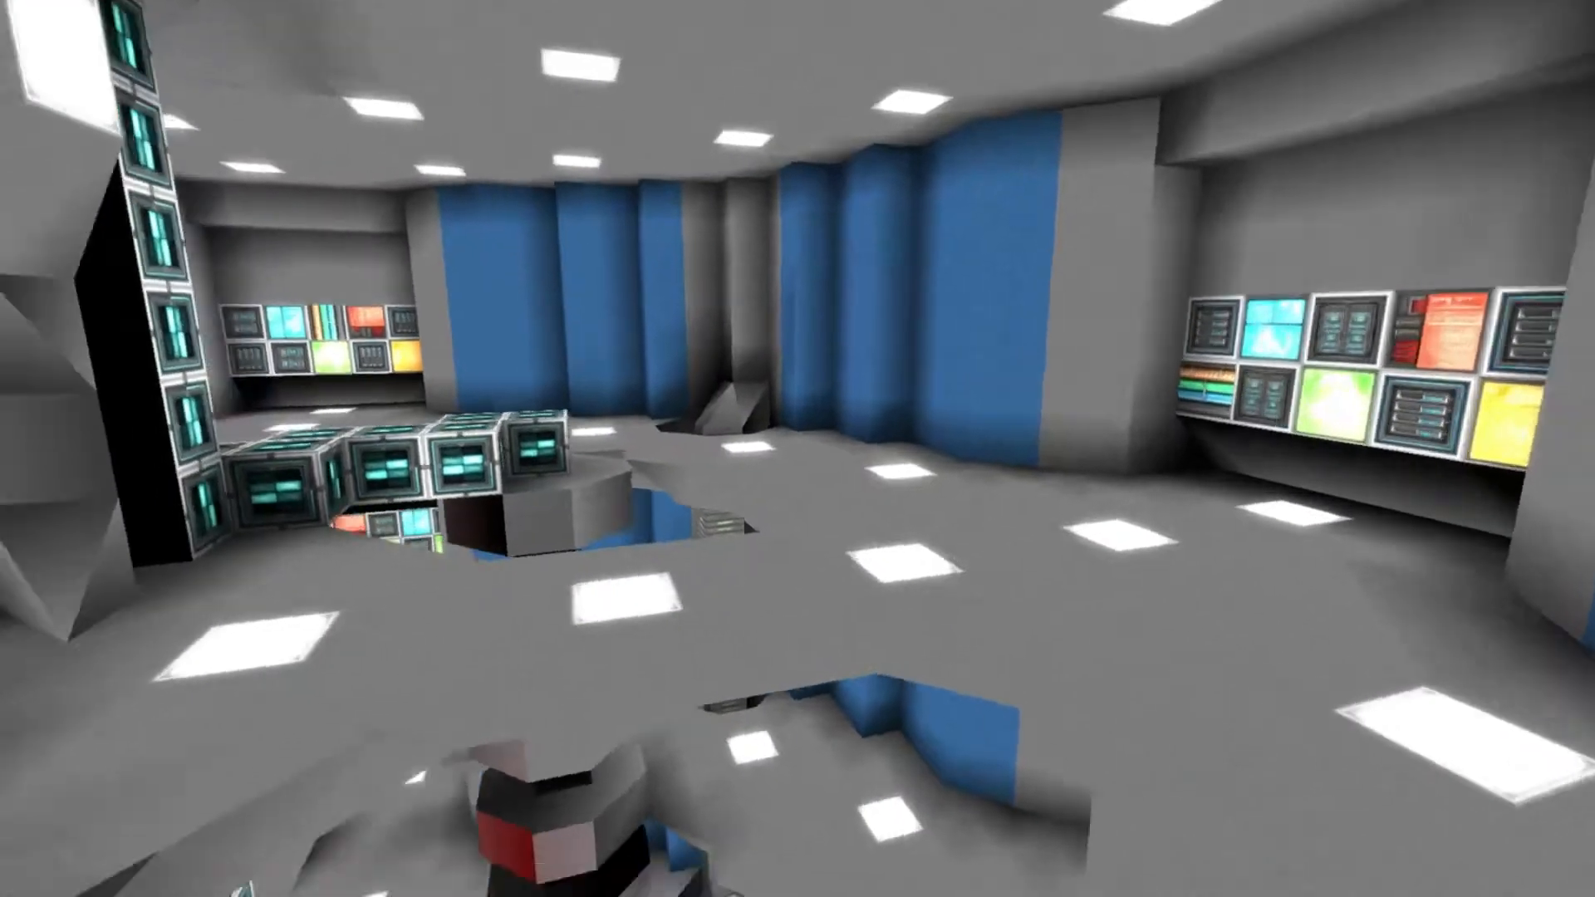
pyautogui.moveTo(797, 449)
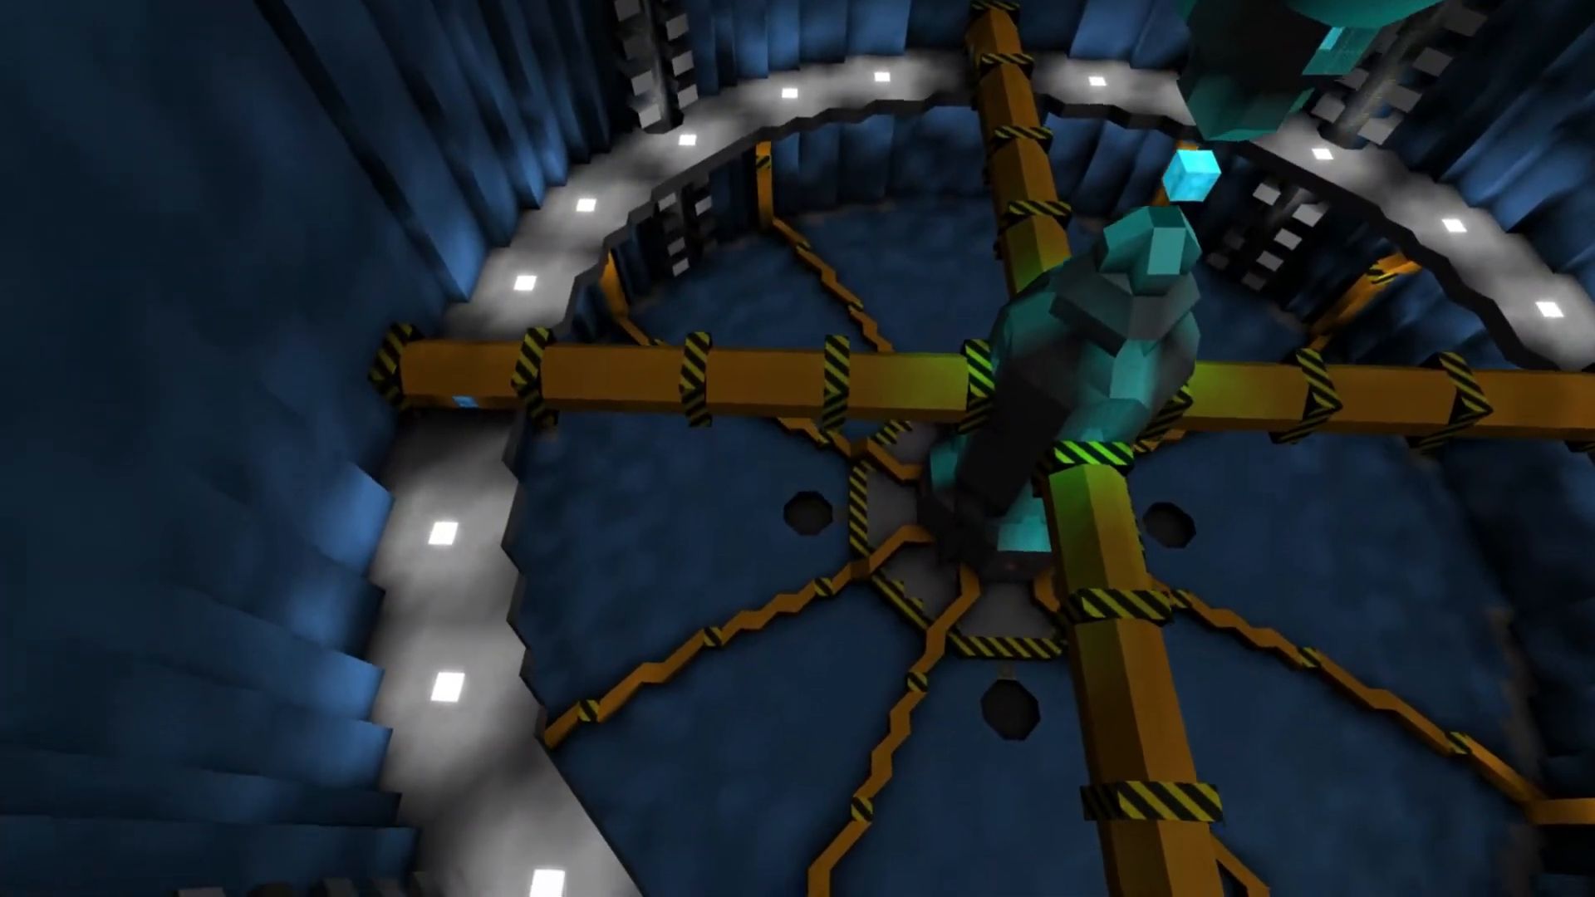
pyautogui.moveTo(797, 448)
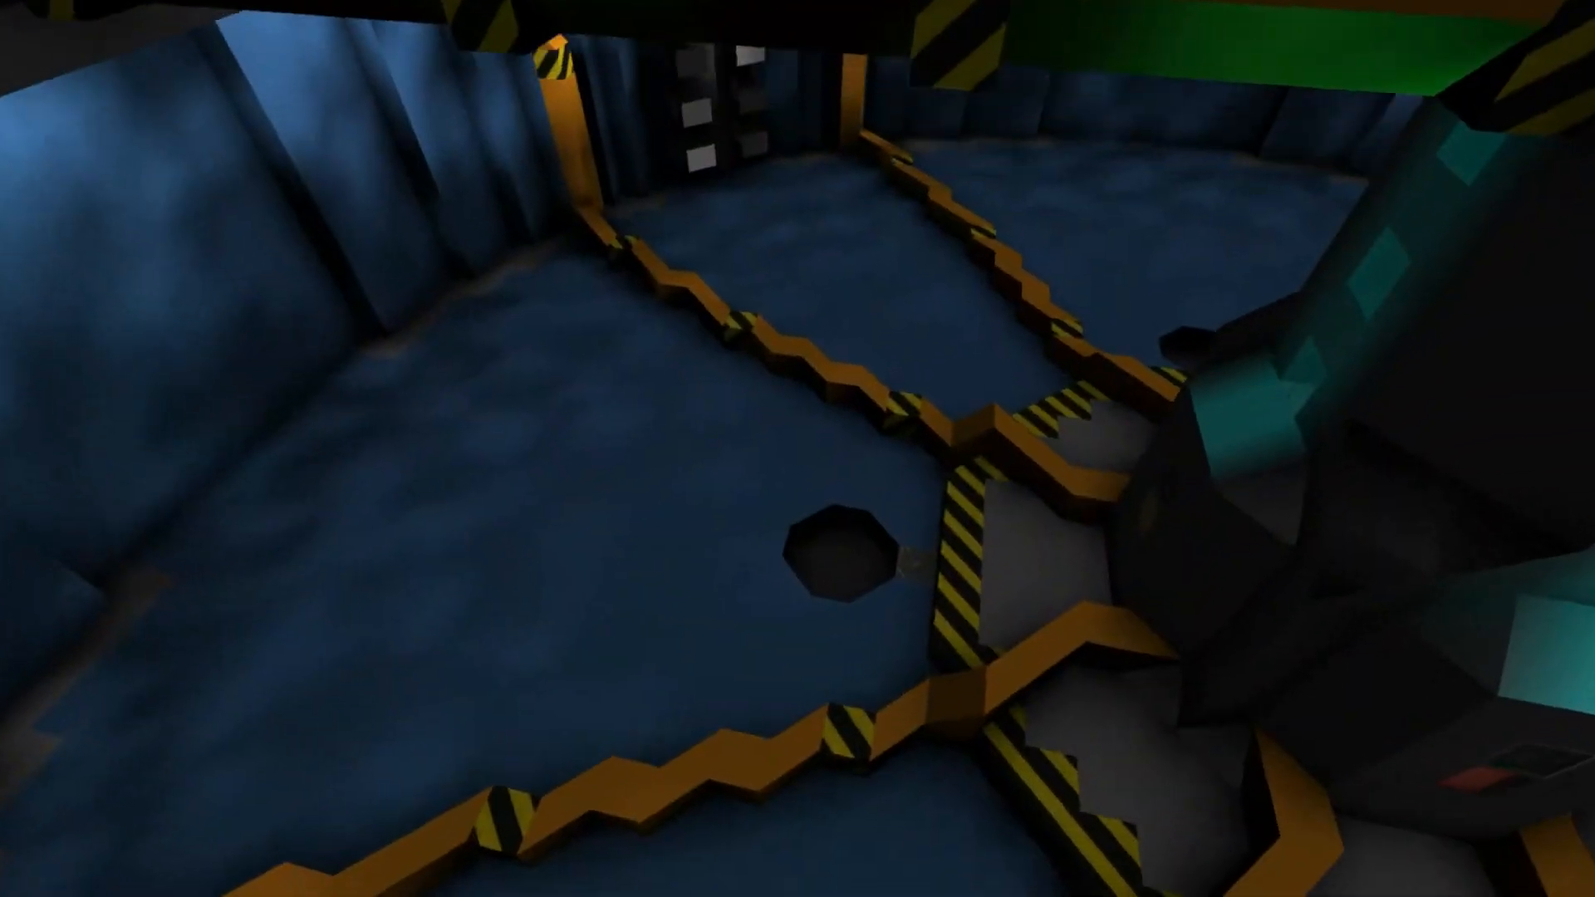
pyautogui.moveTo(798, 449)
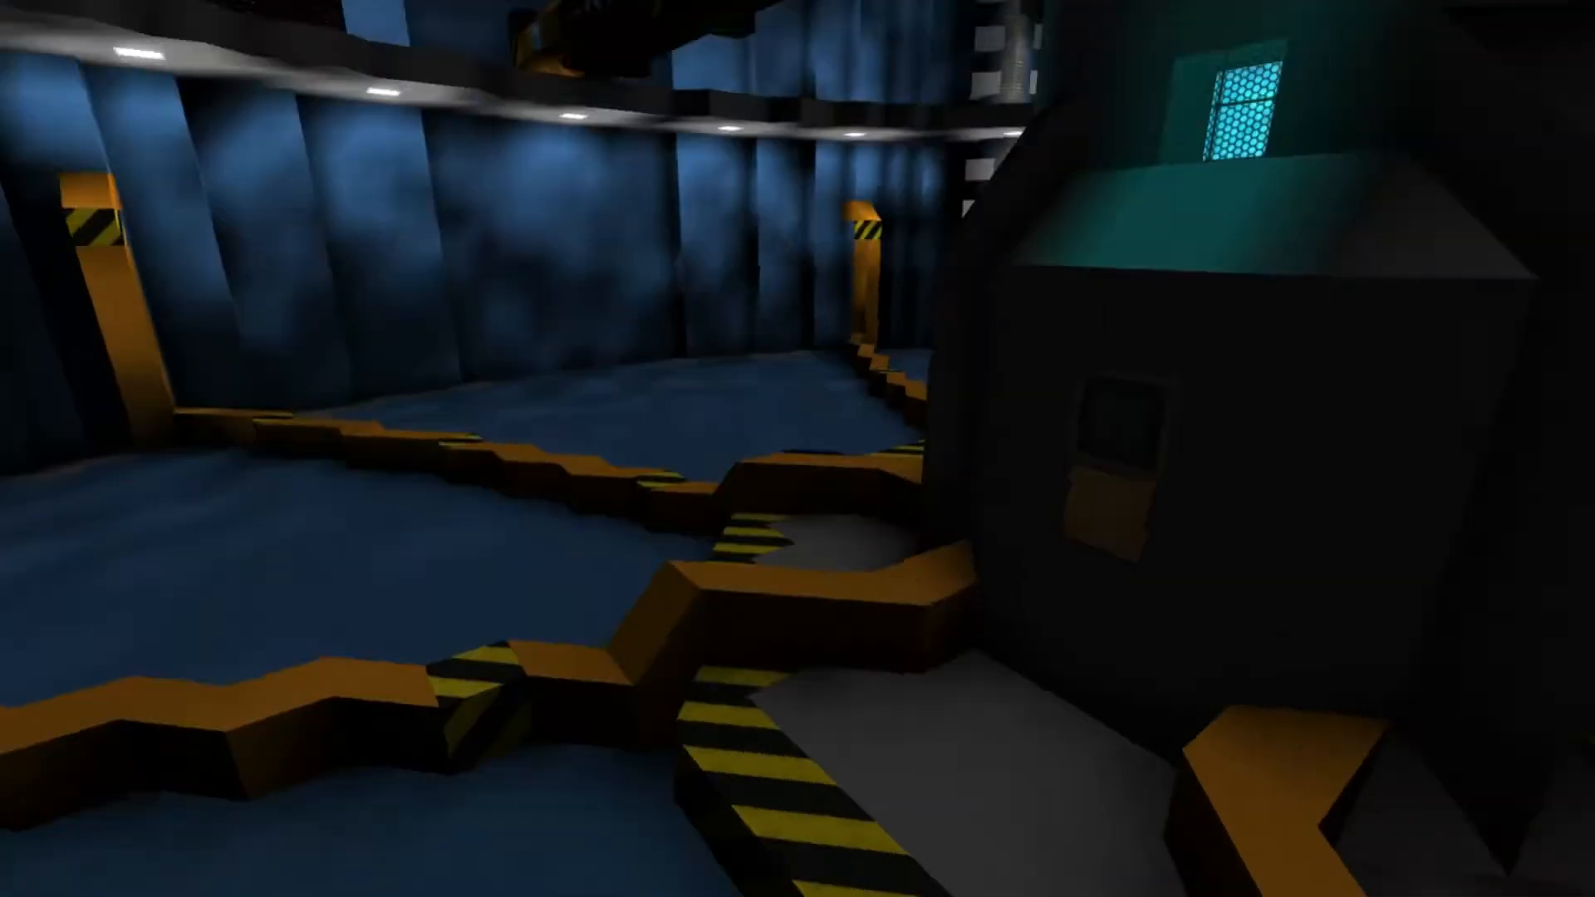
pyautogui.moveTo(797, 449)
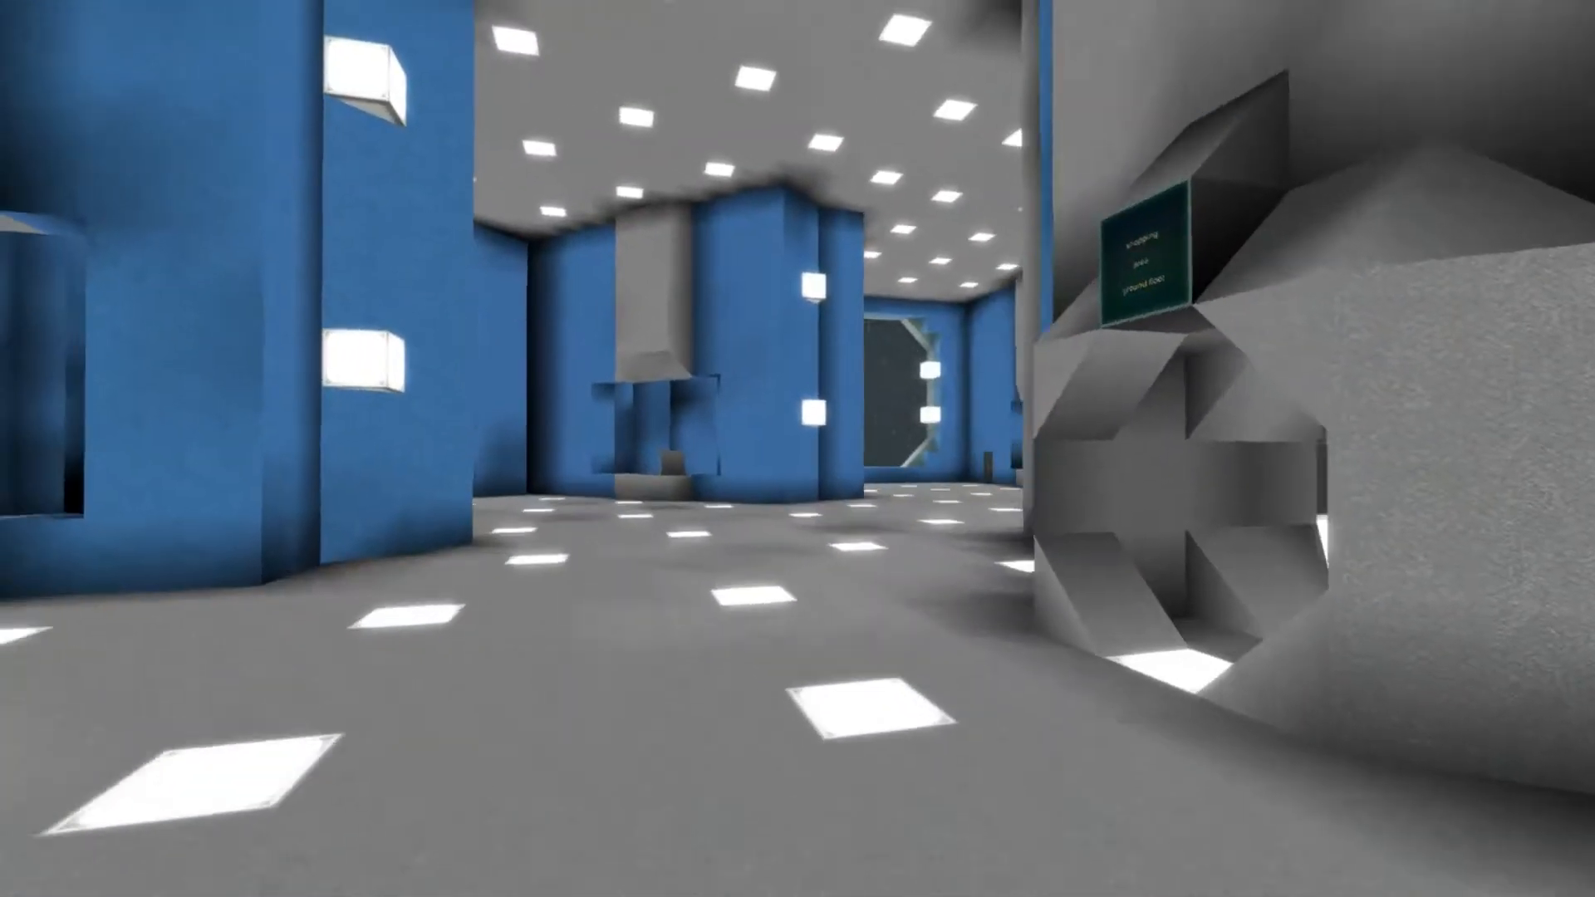
pyautogui.moveTo(797, 449)
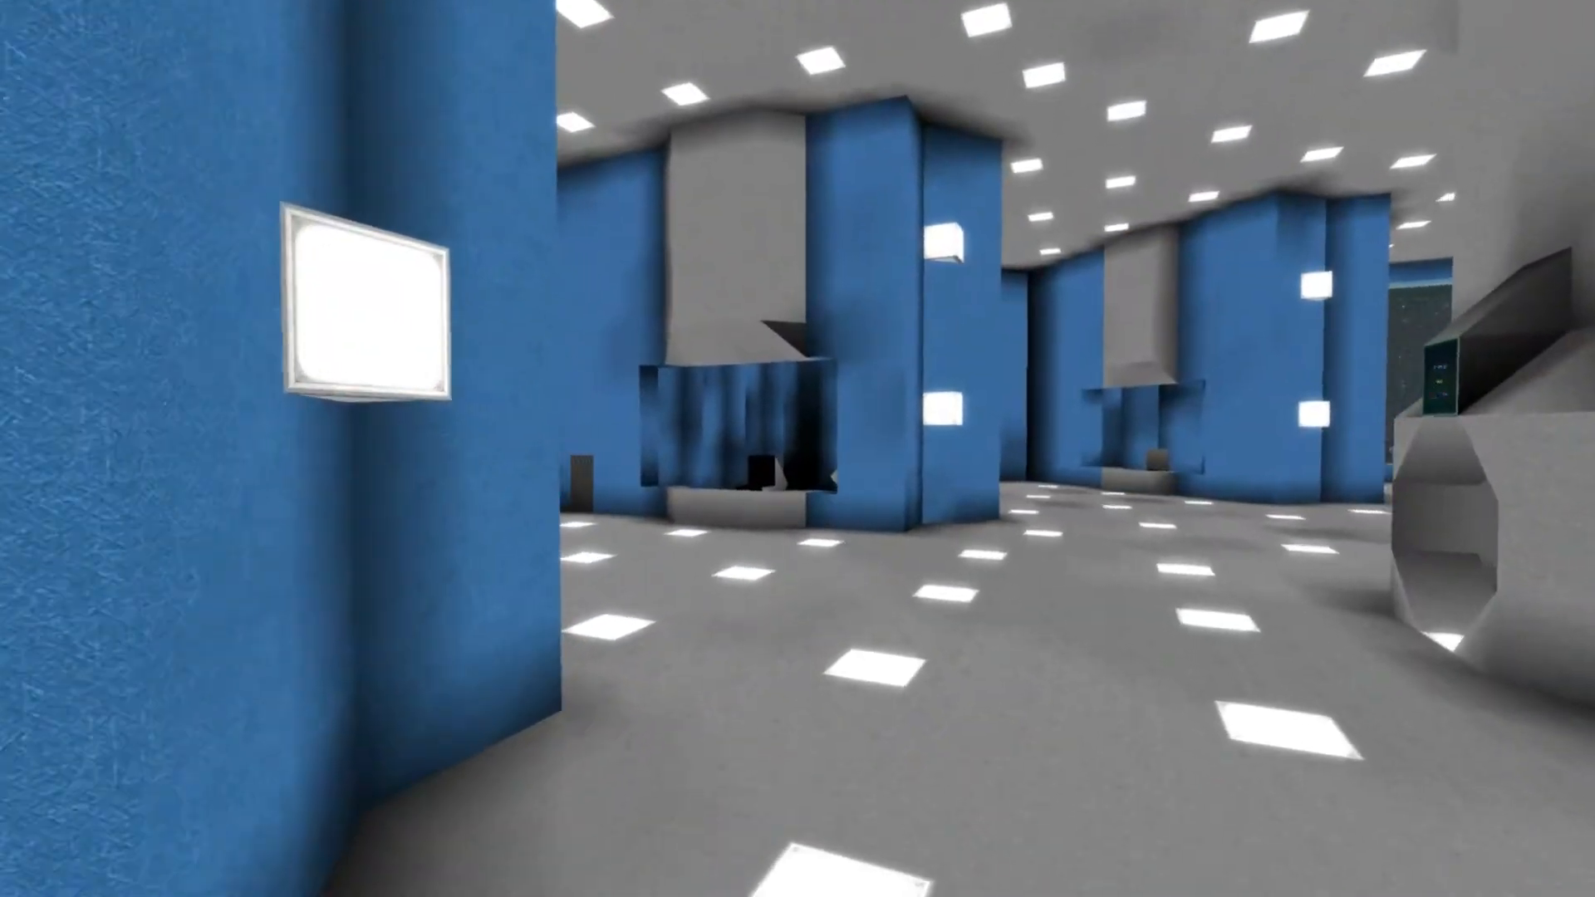
pyautogui.moveTo(798, 449)
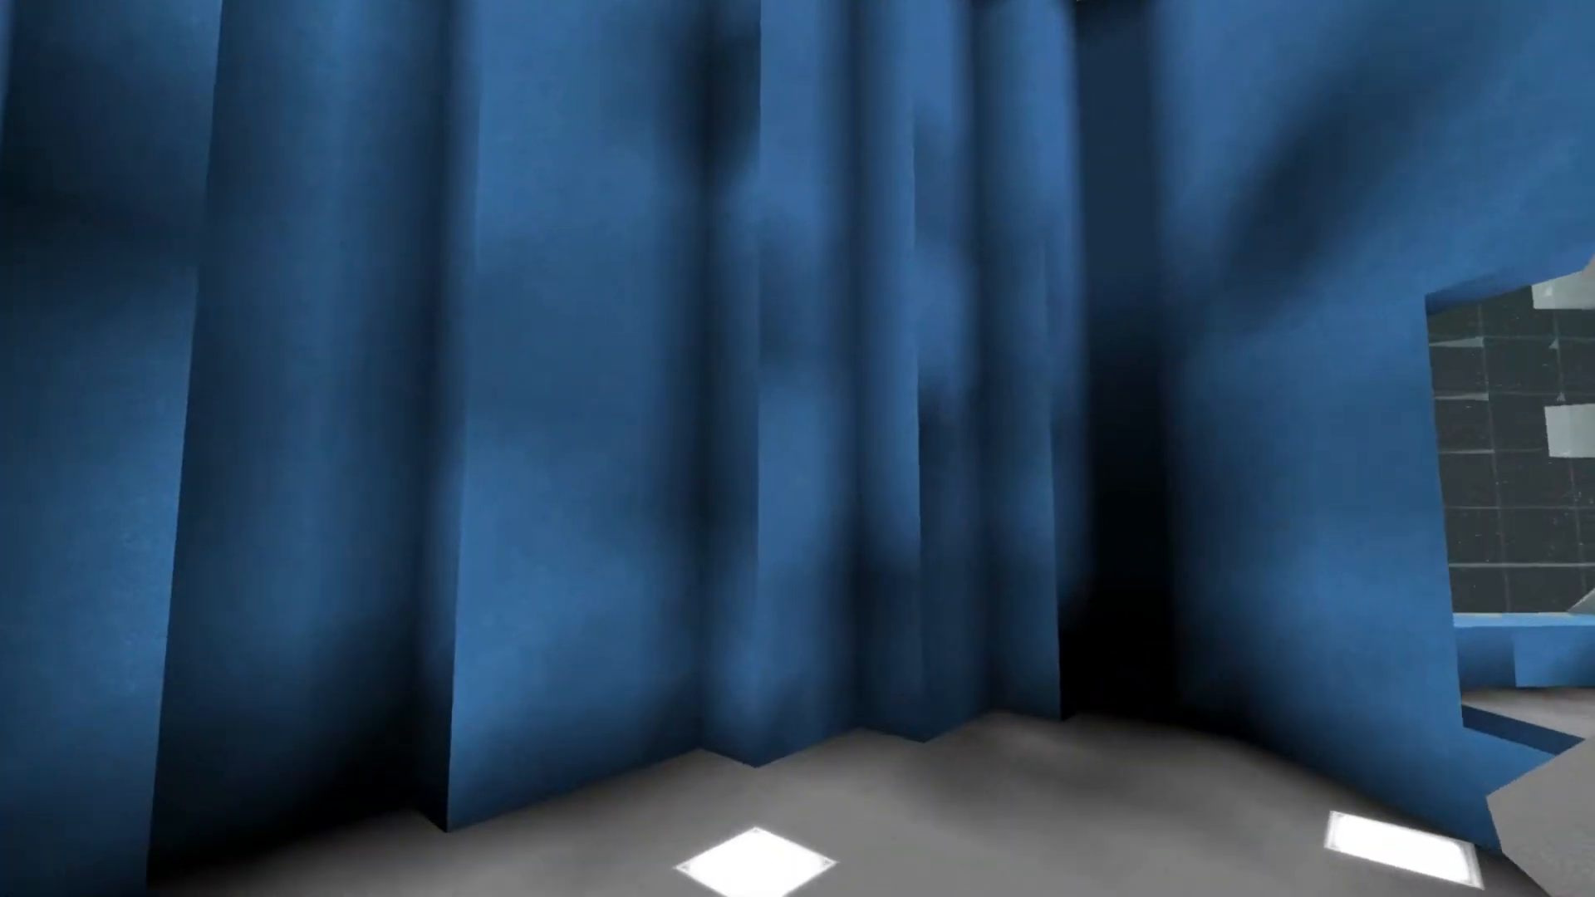
pyautogui.moveTo(798, 448)
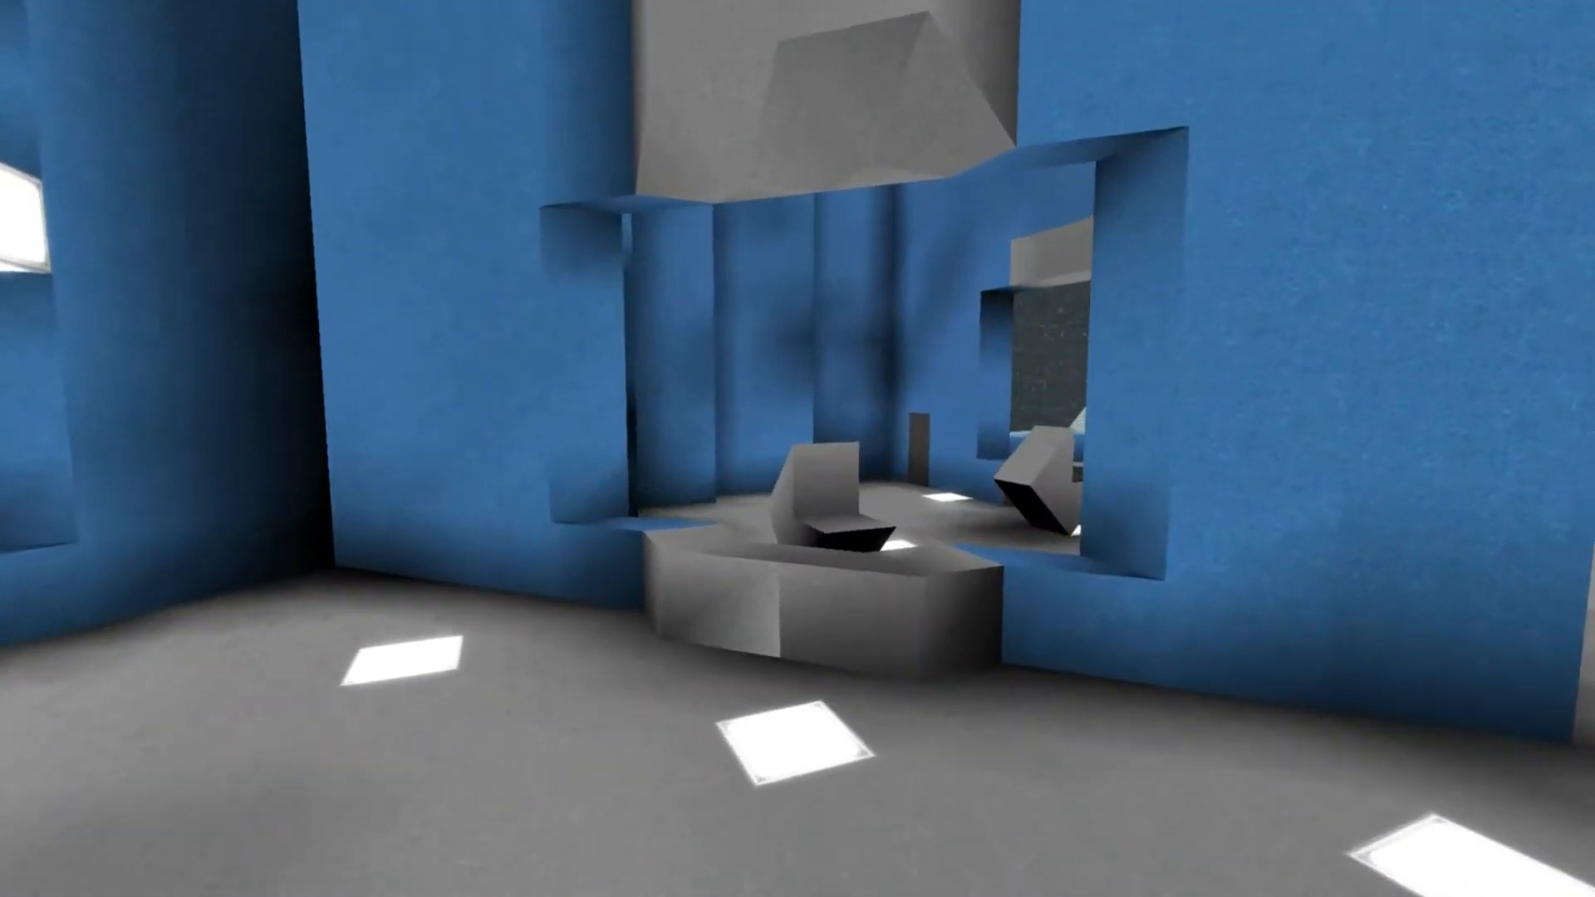
pyautogui.moveTo(798, 448)
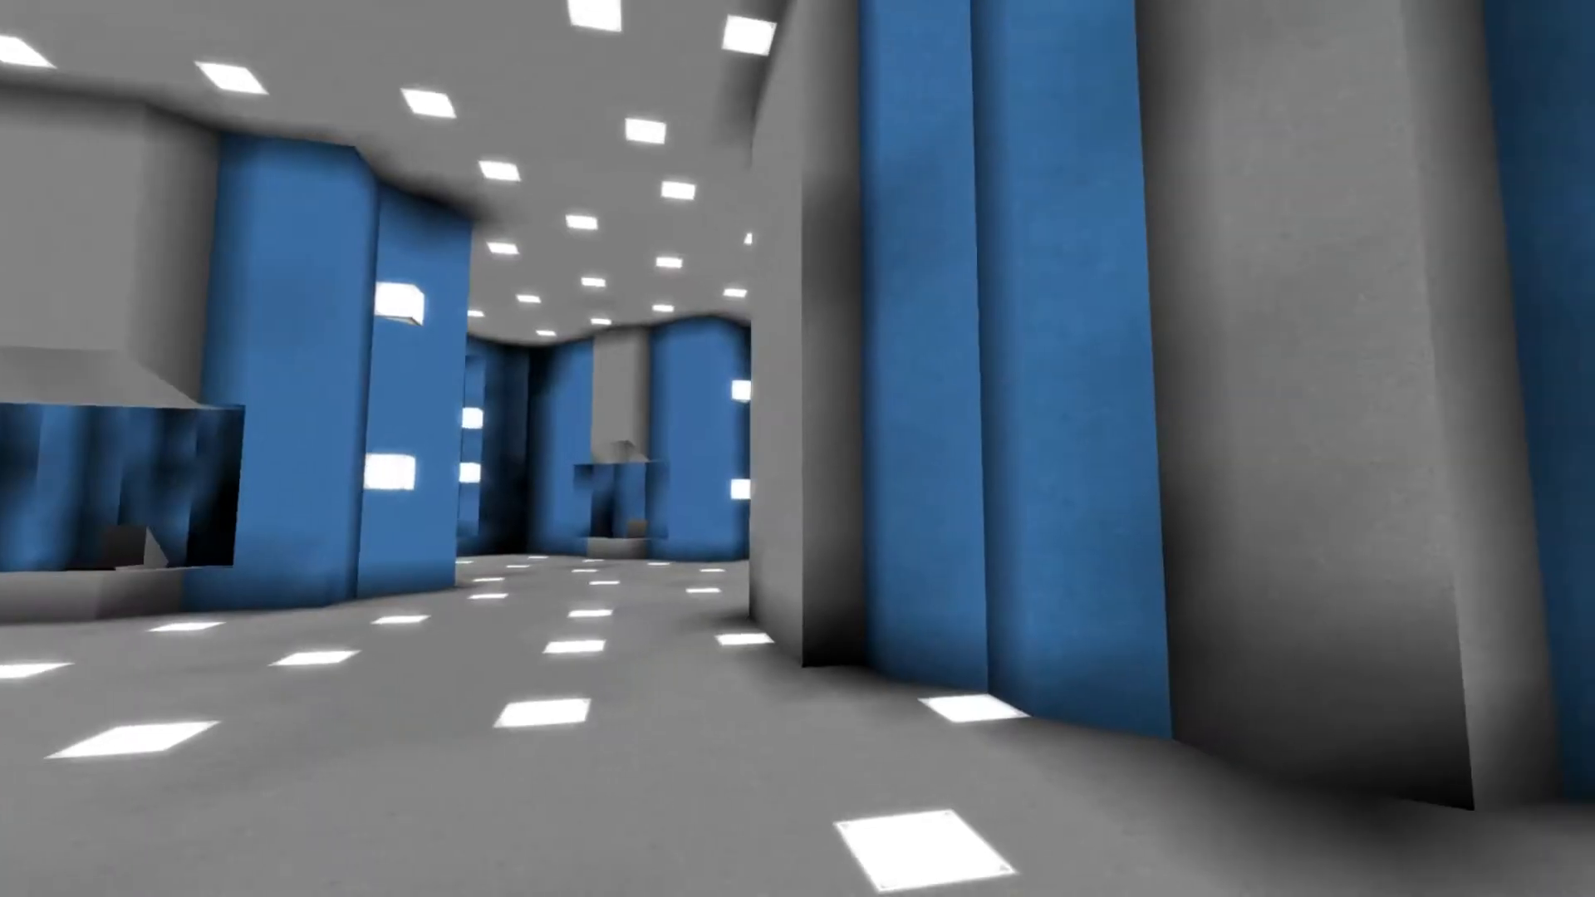
pyautogui.moveTo(797, 449)
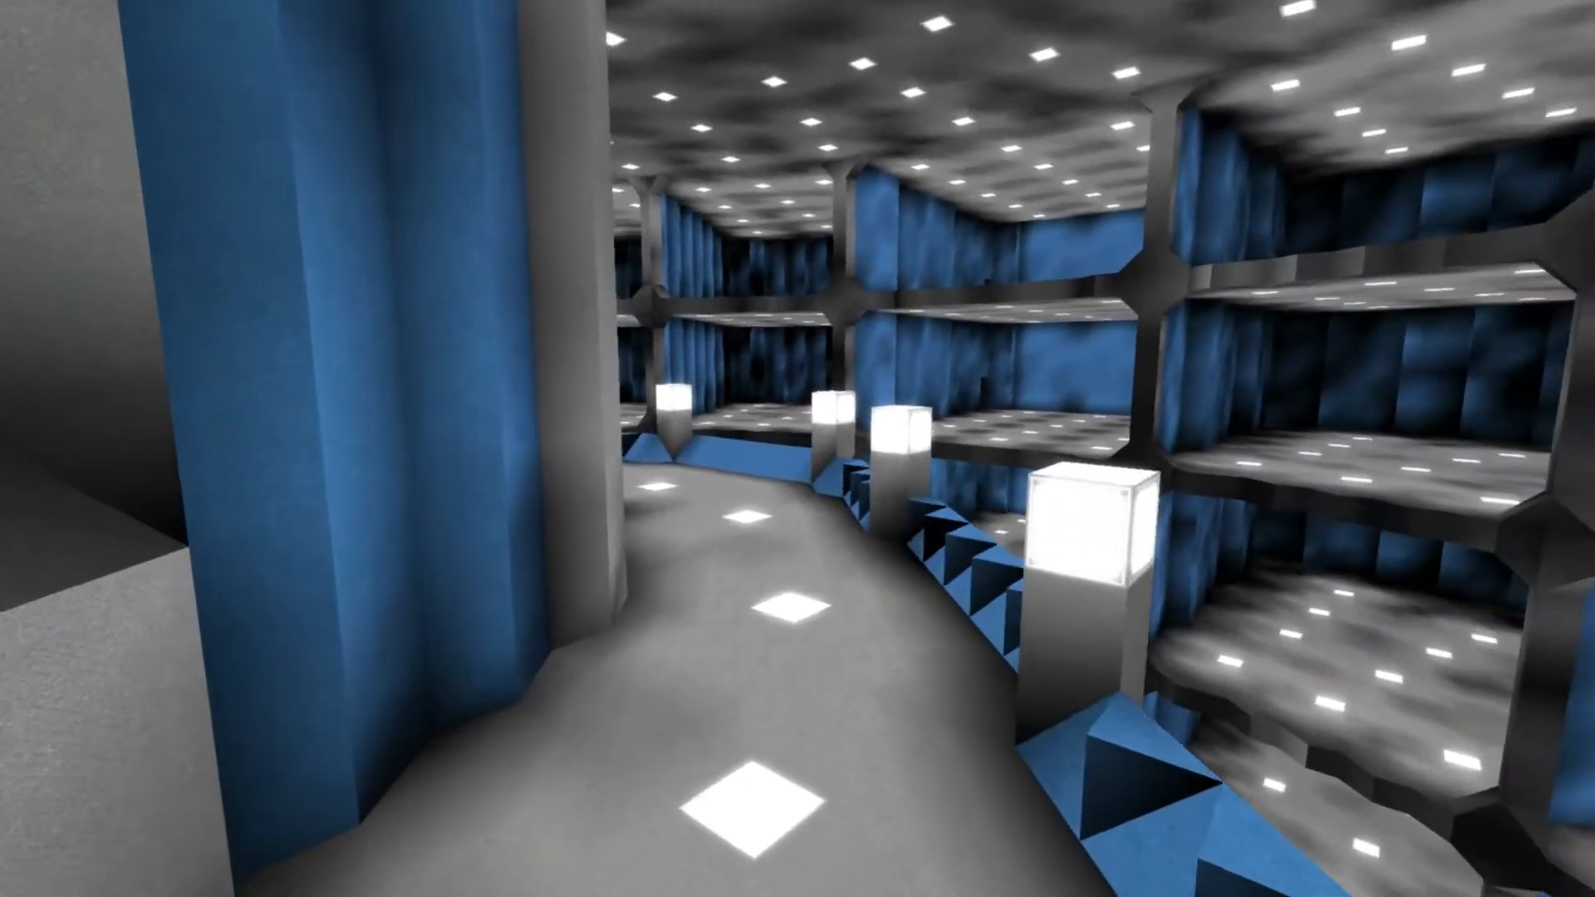
pyautogui.moveTo(798, 449)
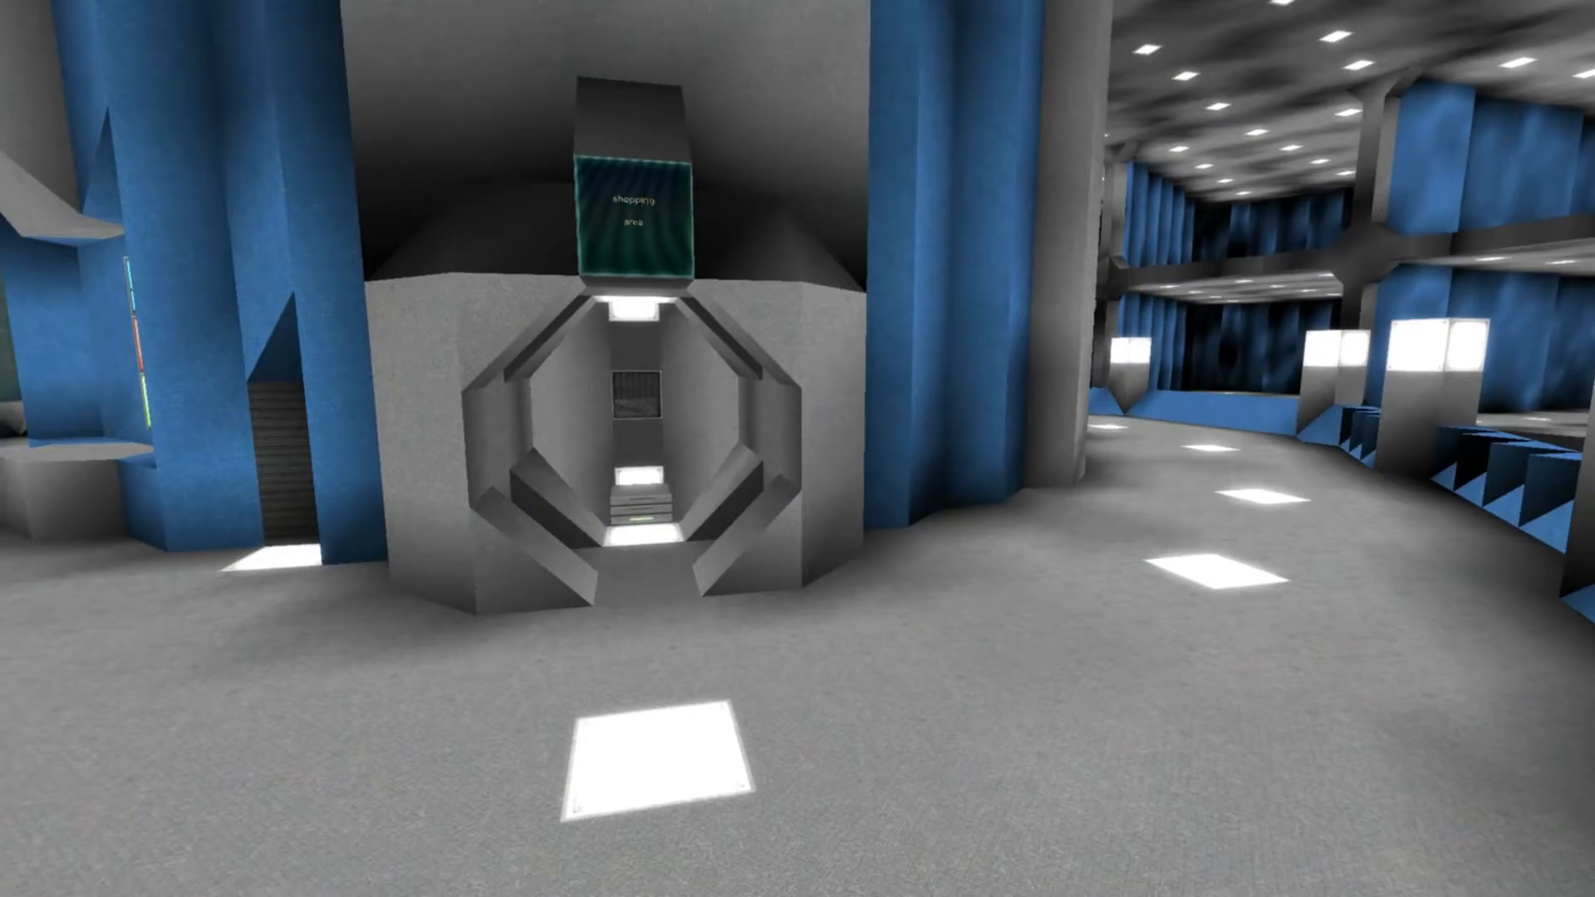
# - Fly past the tiered cargo bays to the shopping area door and side doorway
pyautogui.press('w')
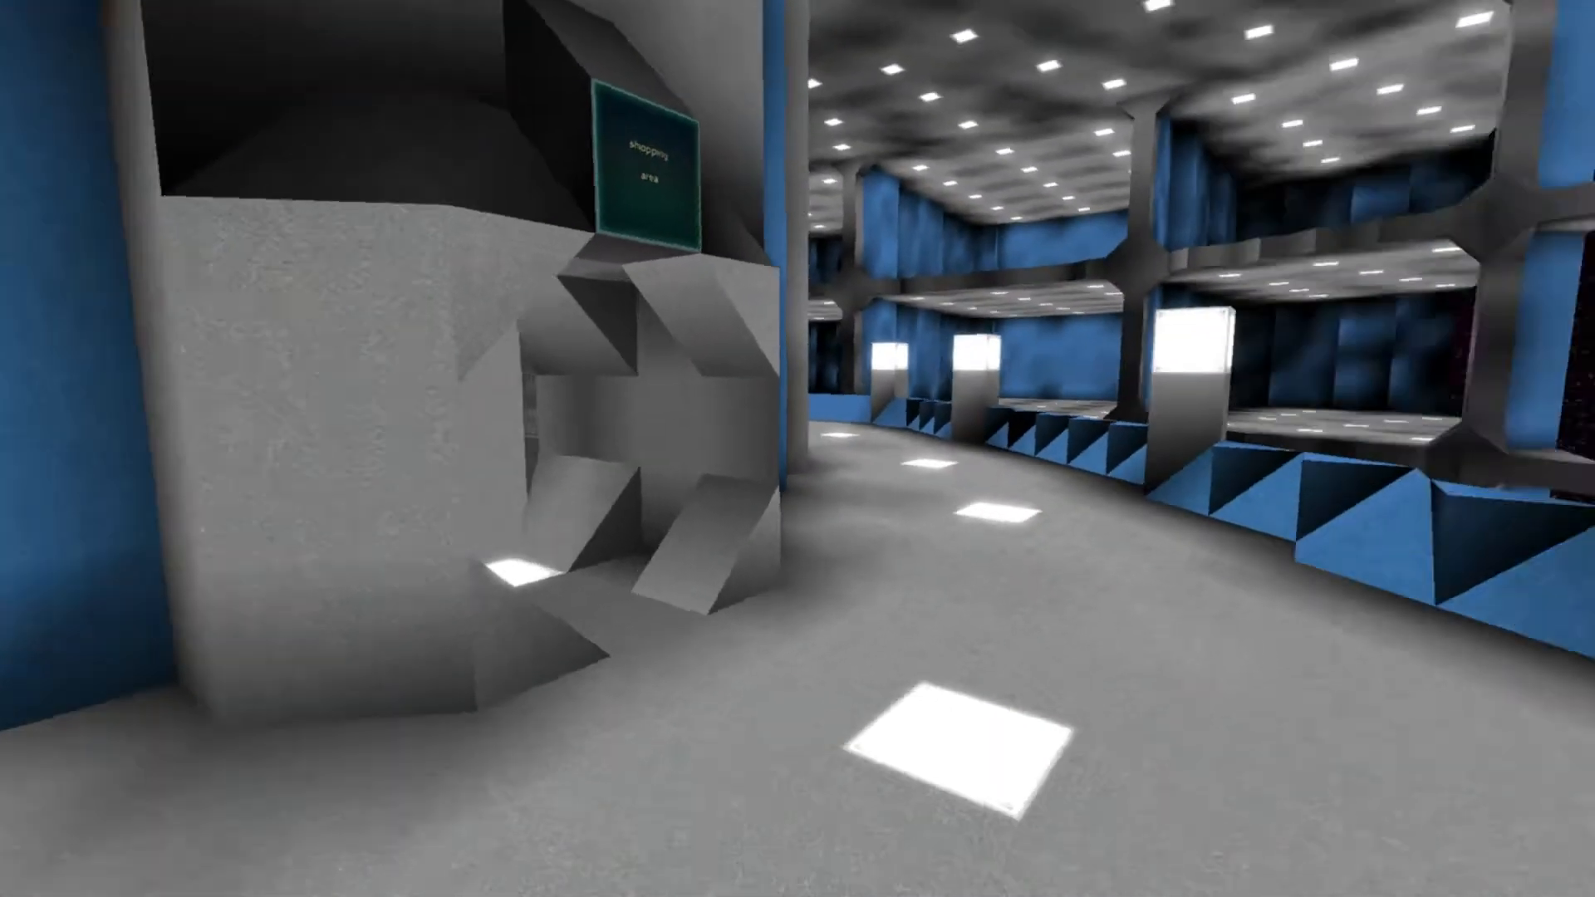
pyautogui.moveTo(797, 449)
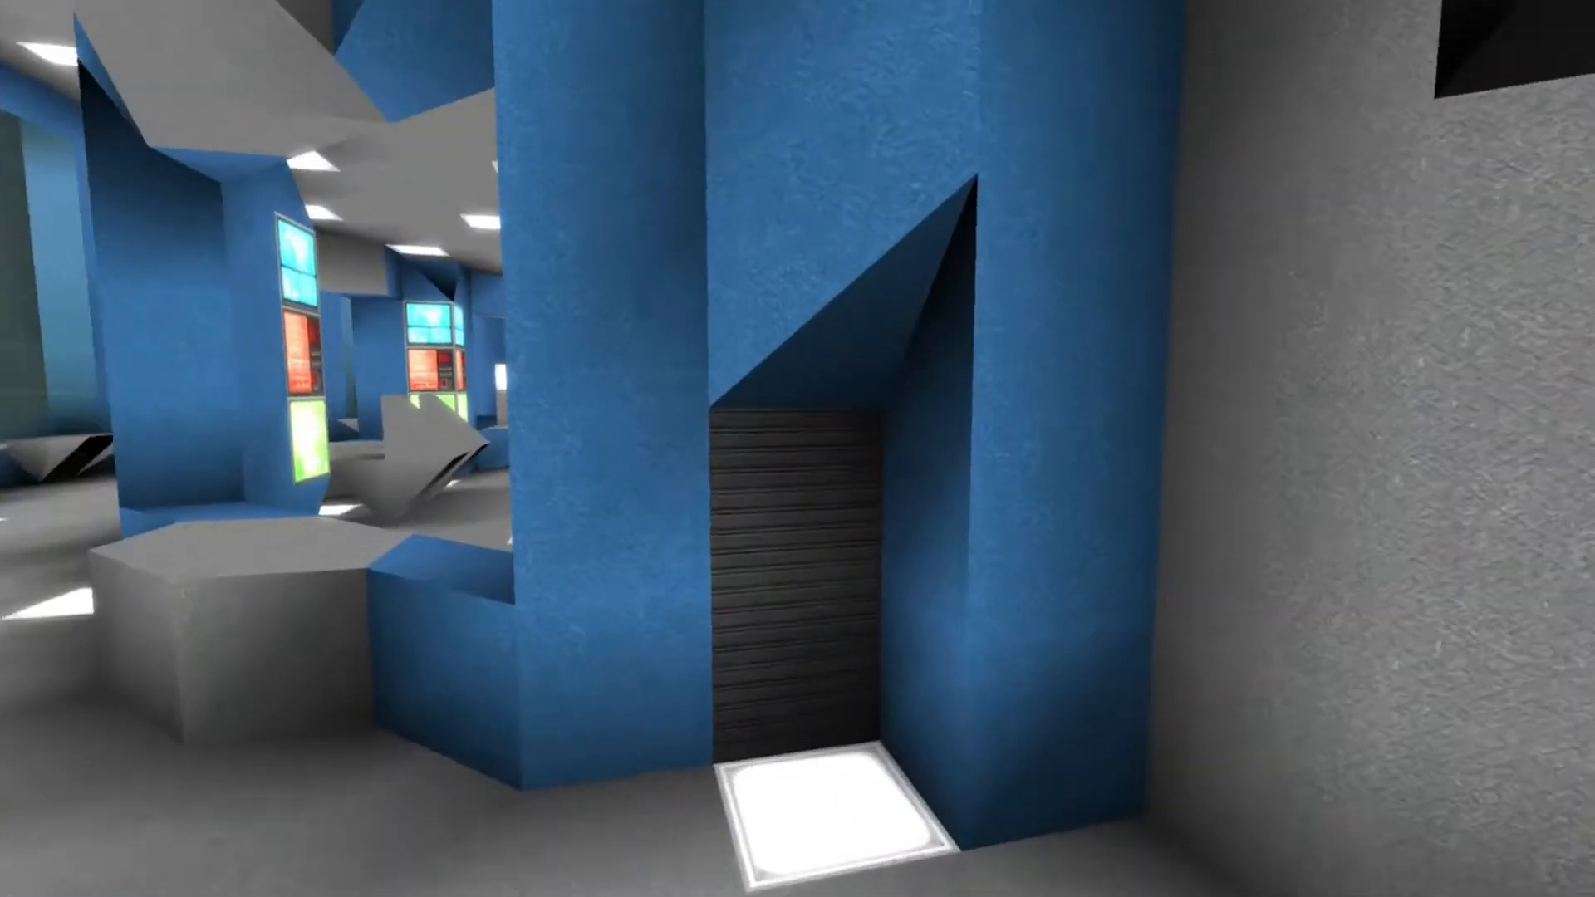
pyautogui.moveTo(798, 449)
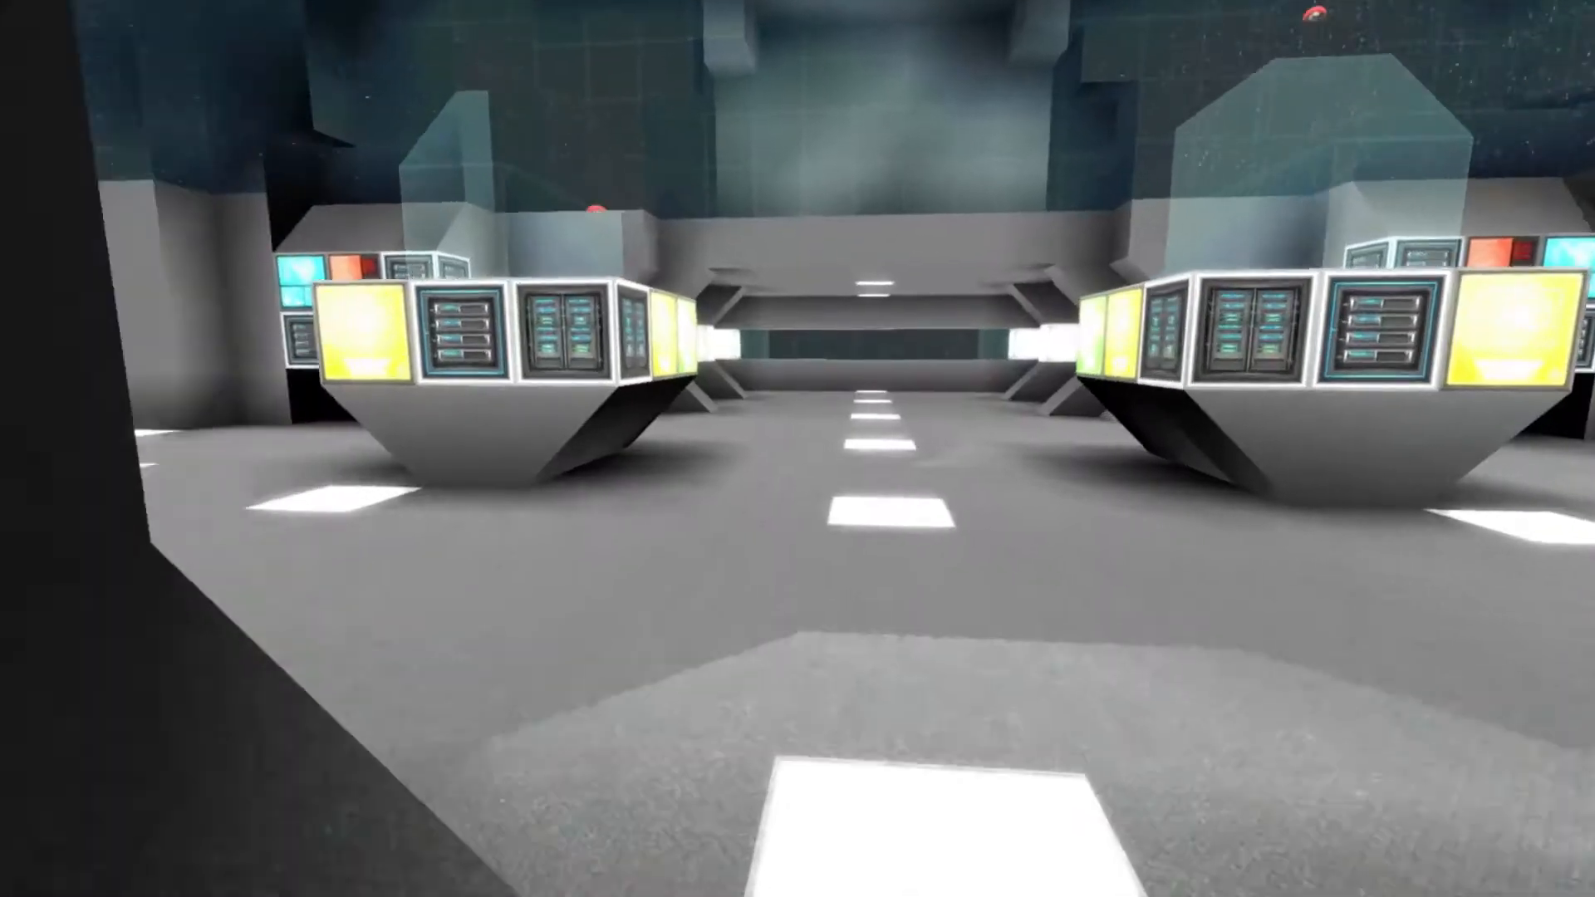
pyautogui.moveTo(798, 448)
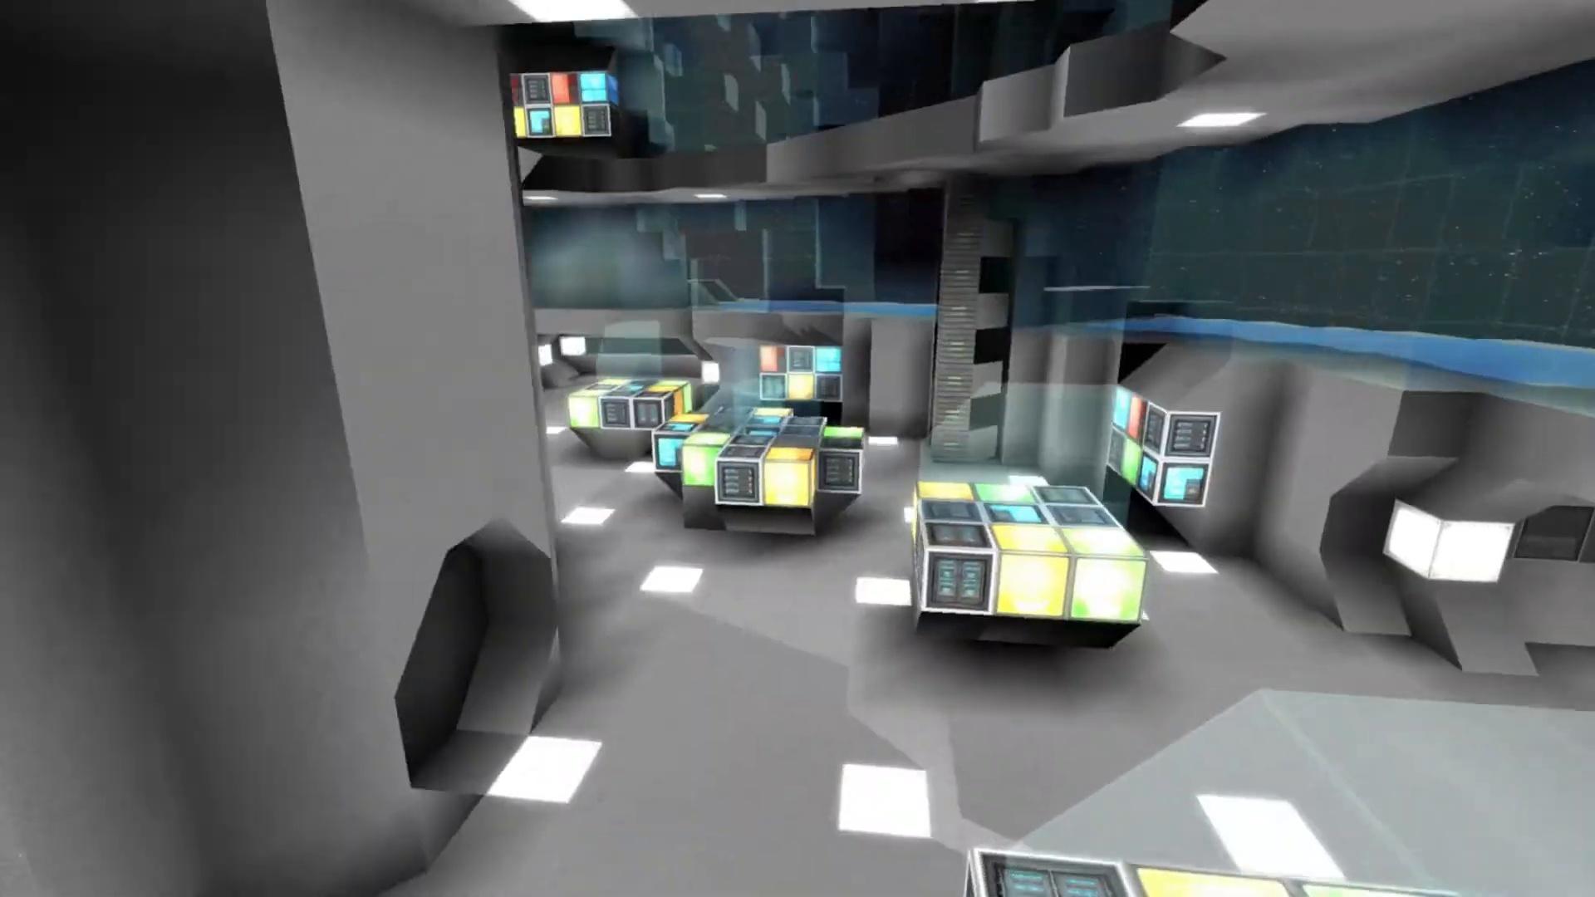
pyautogui.moveTo(798, 448)
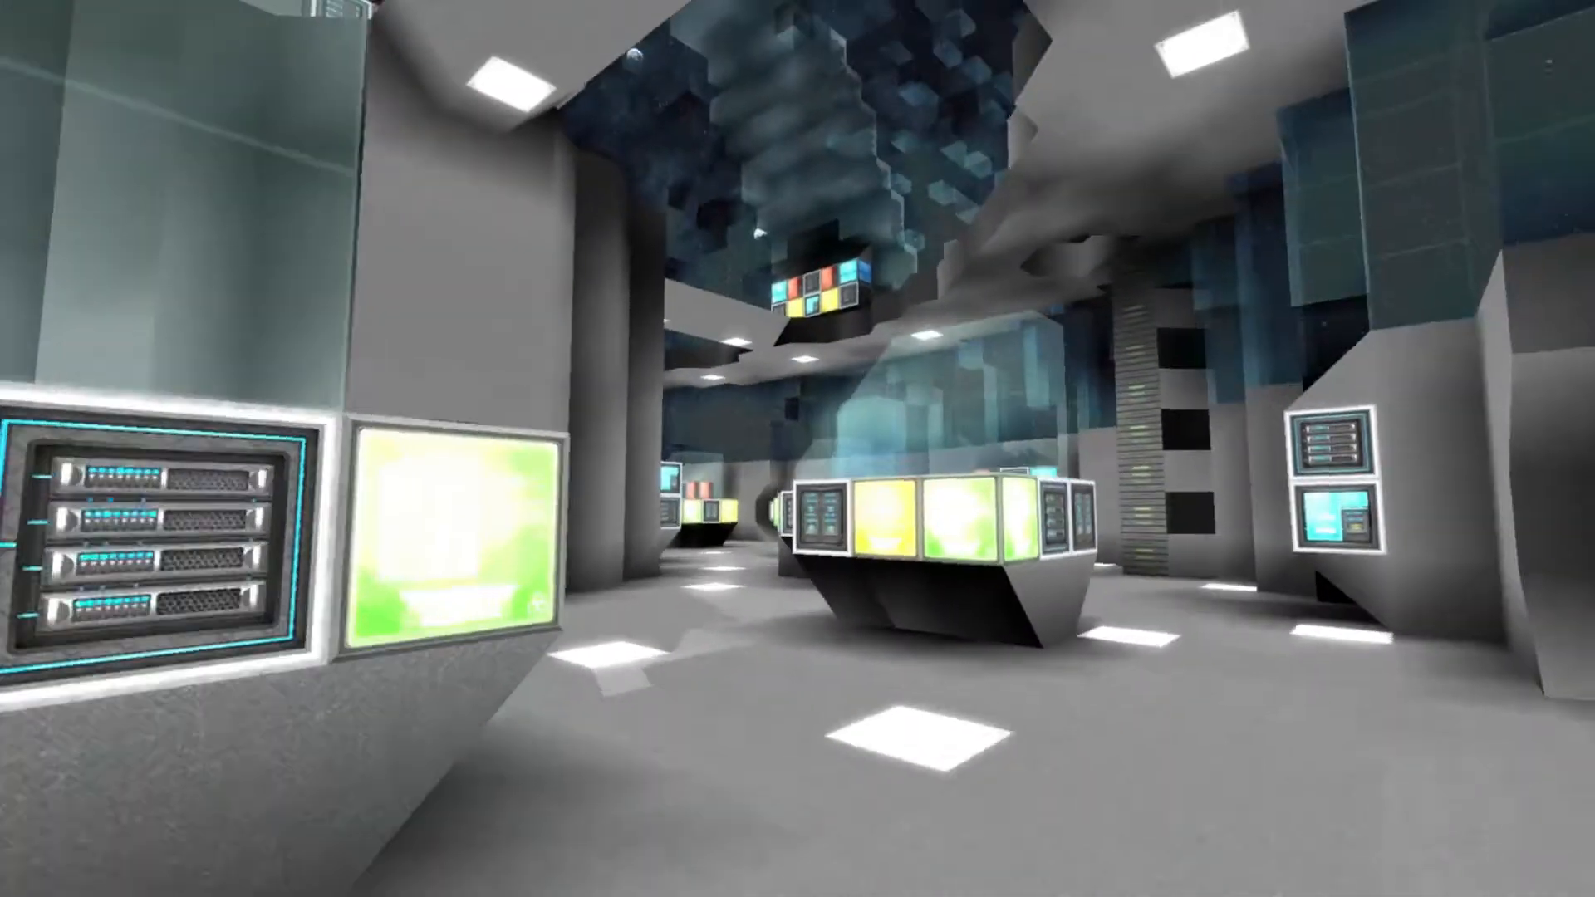
pyautogui.moveTo(797, 448)
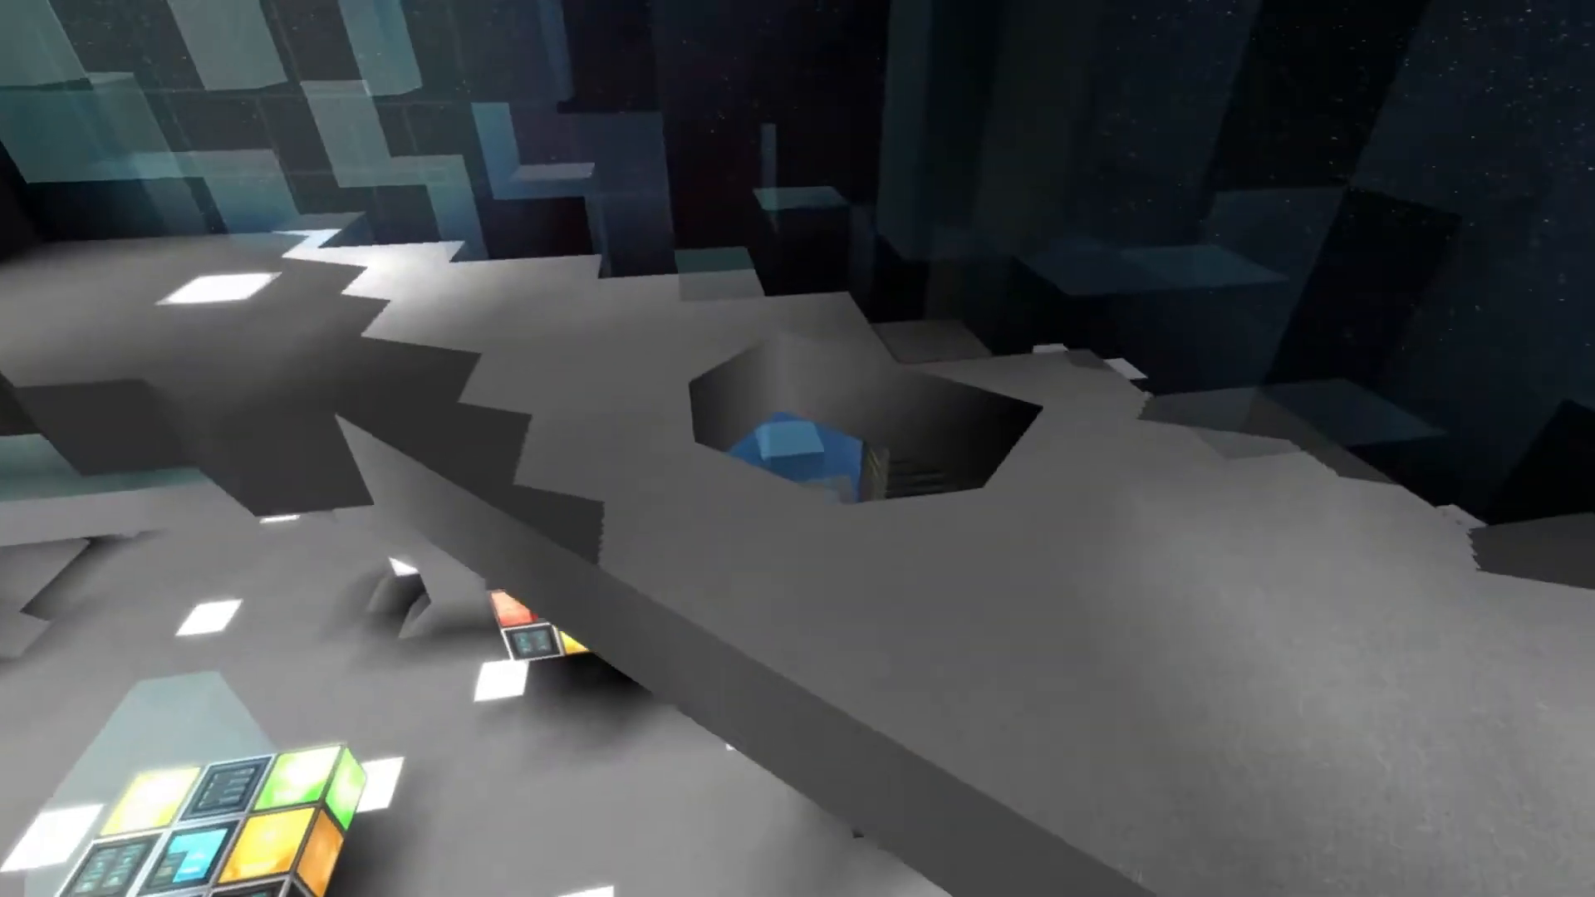
pyautogui.moveTo(797, 448)
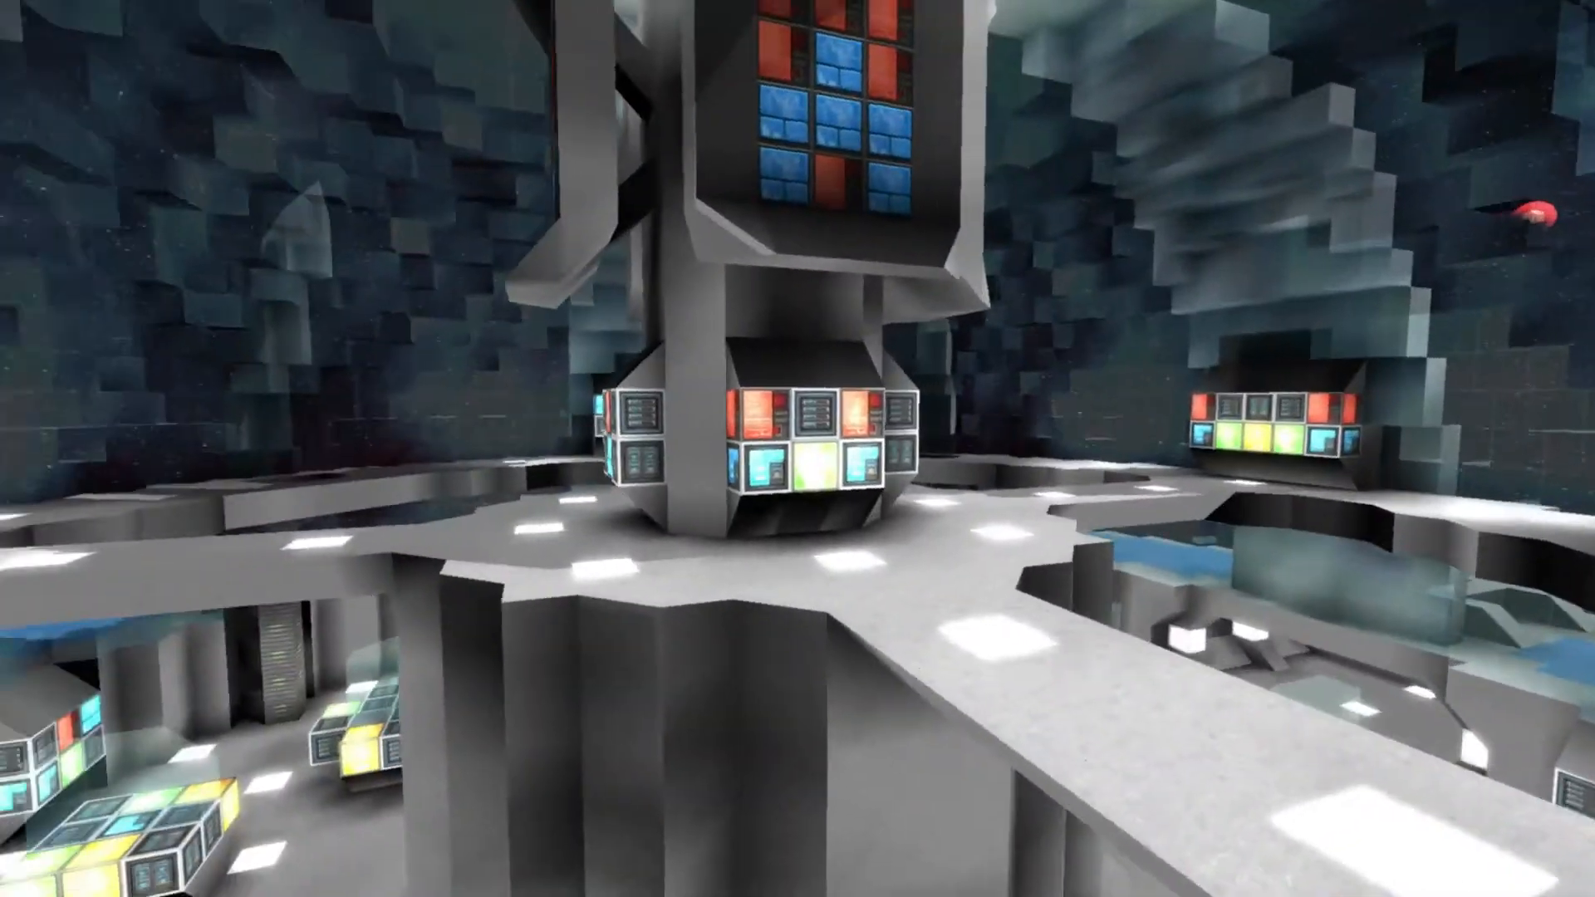
pyautogui.moveTo(798, 449)
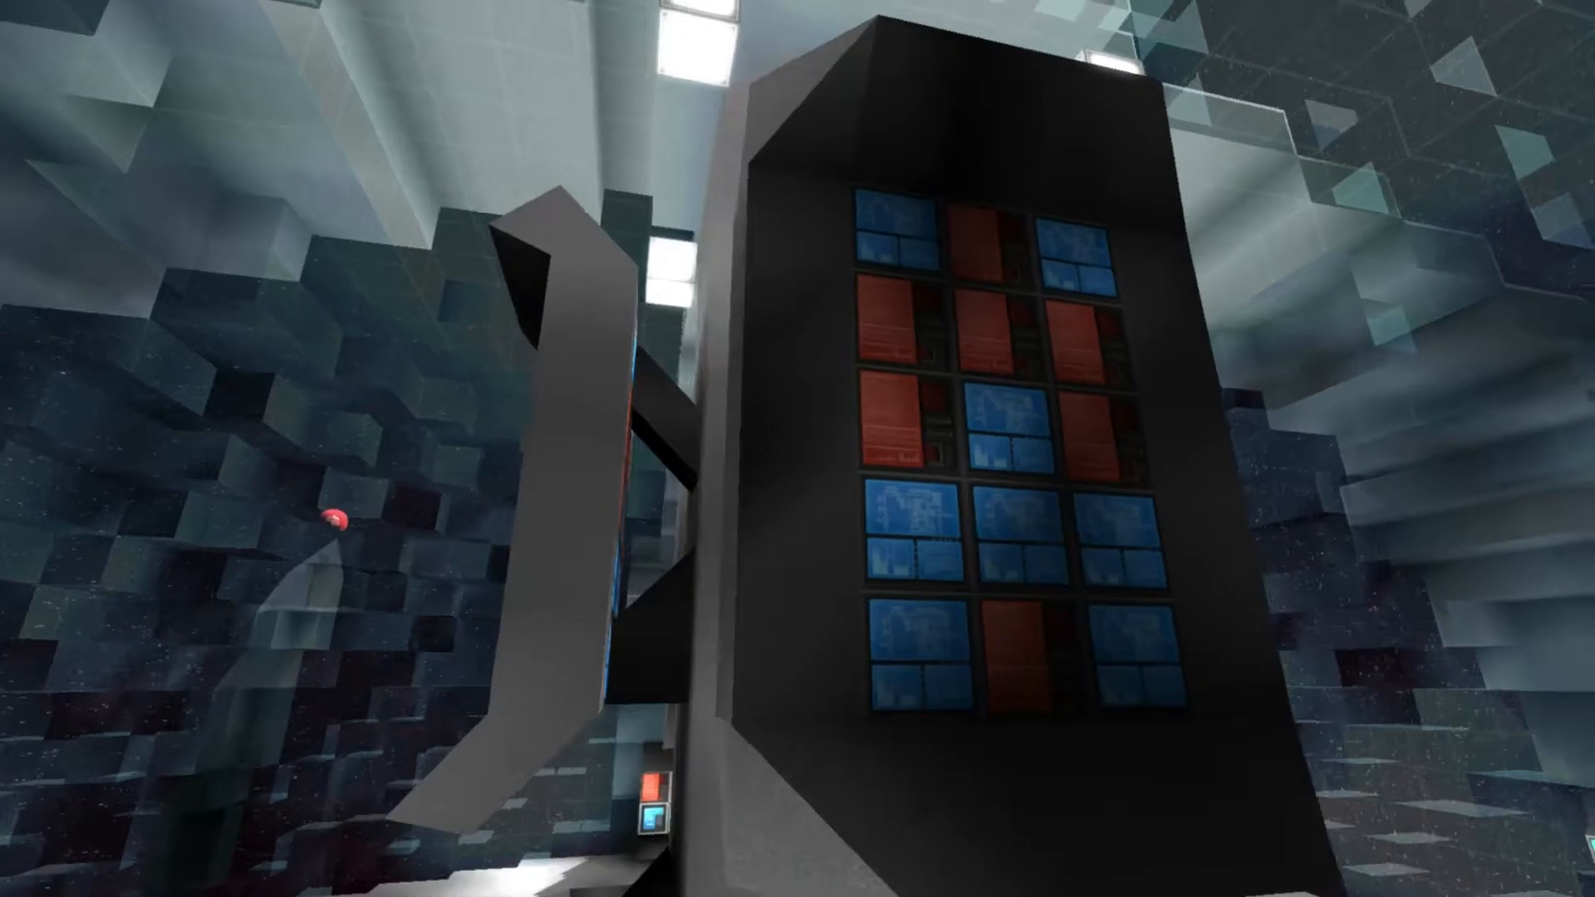
pyautogui.moveTo(797, 448)
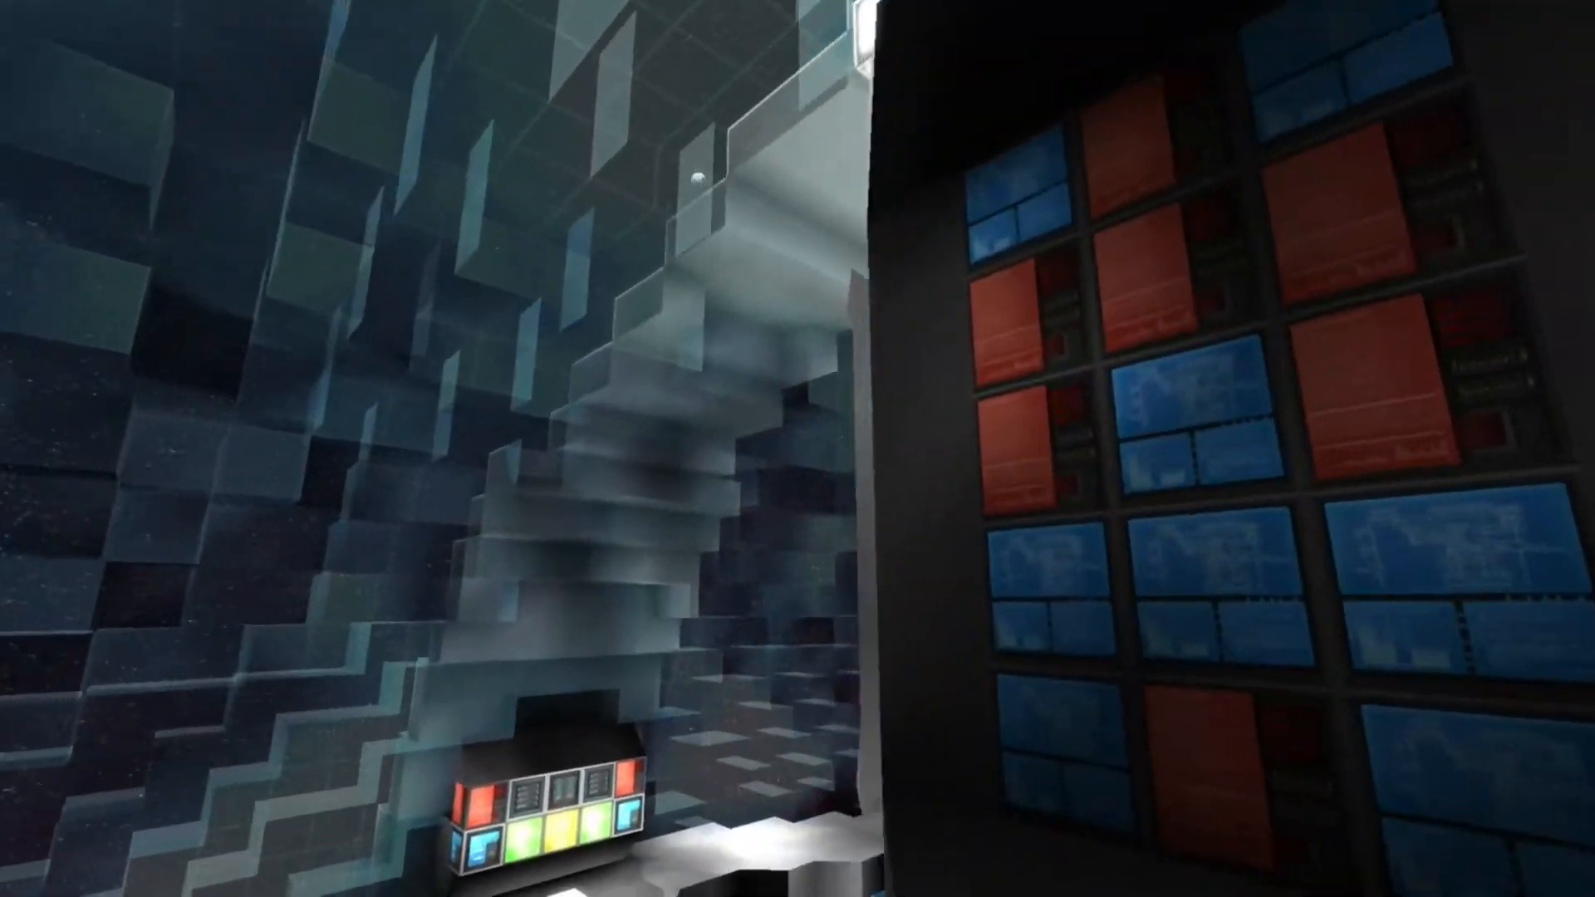
pyautogui.moveTo(798, 448)
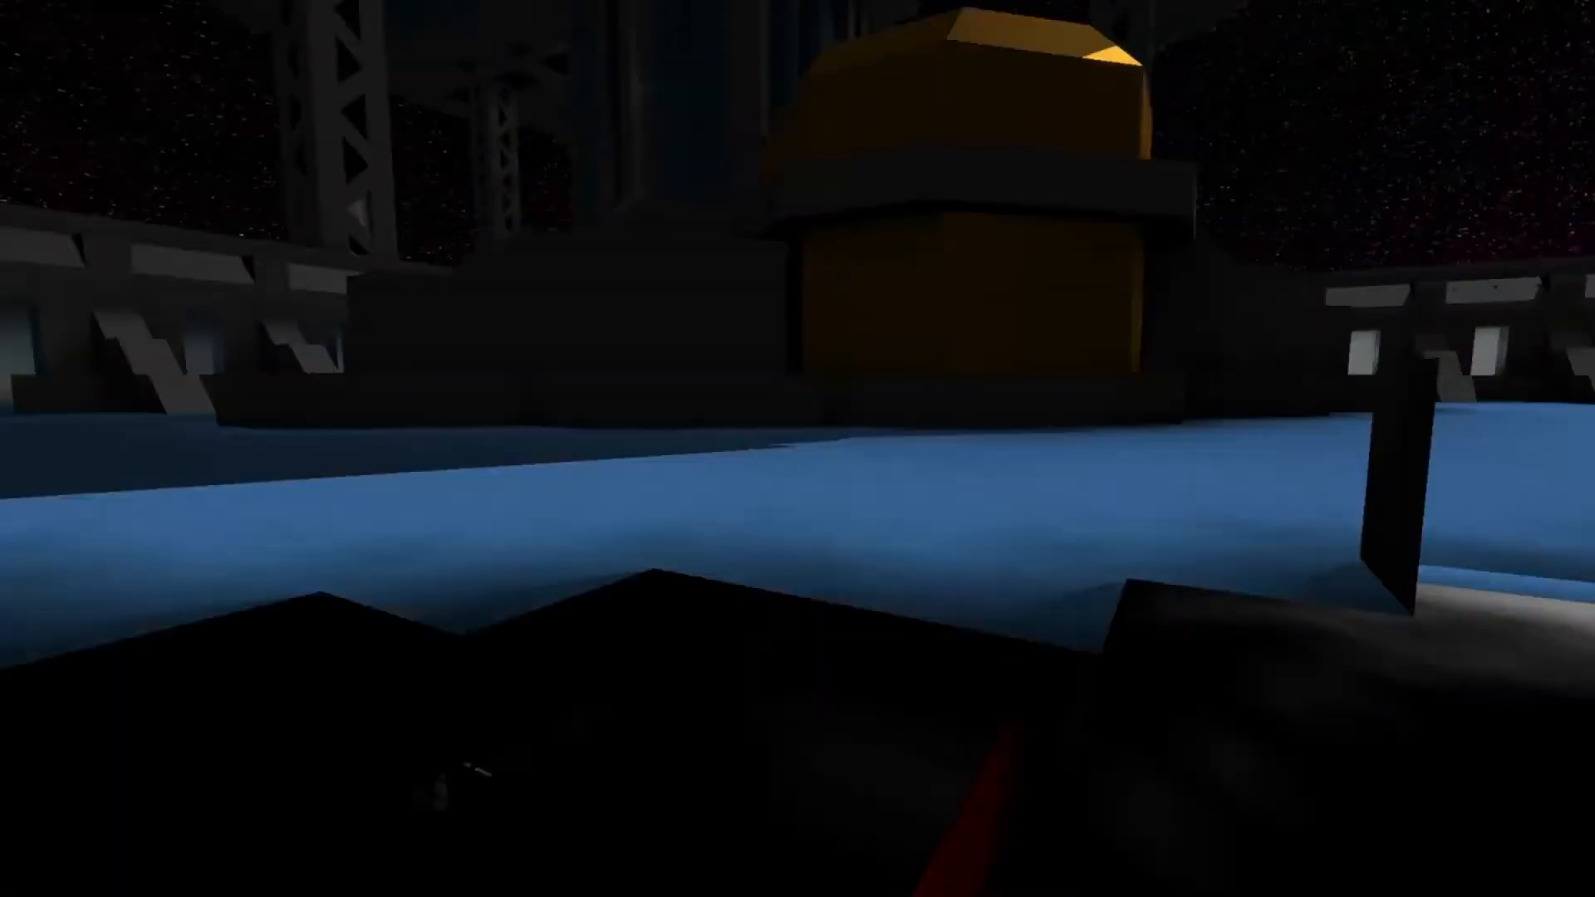
pyautogui.moveTo(797, 448)
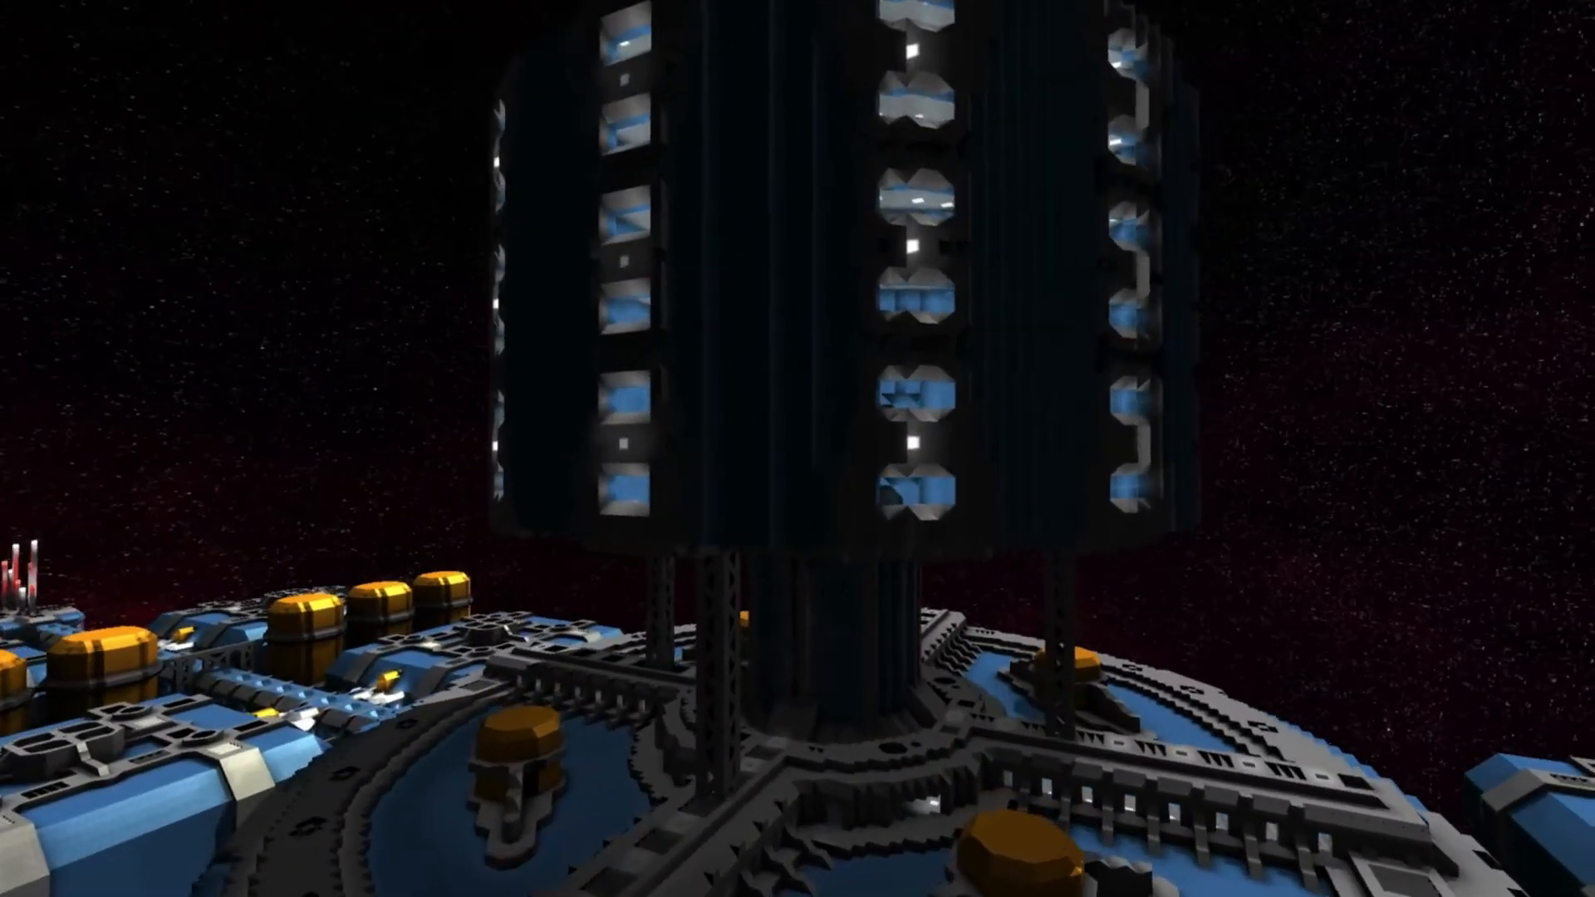